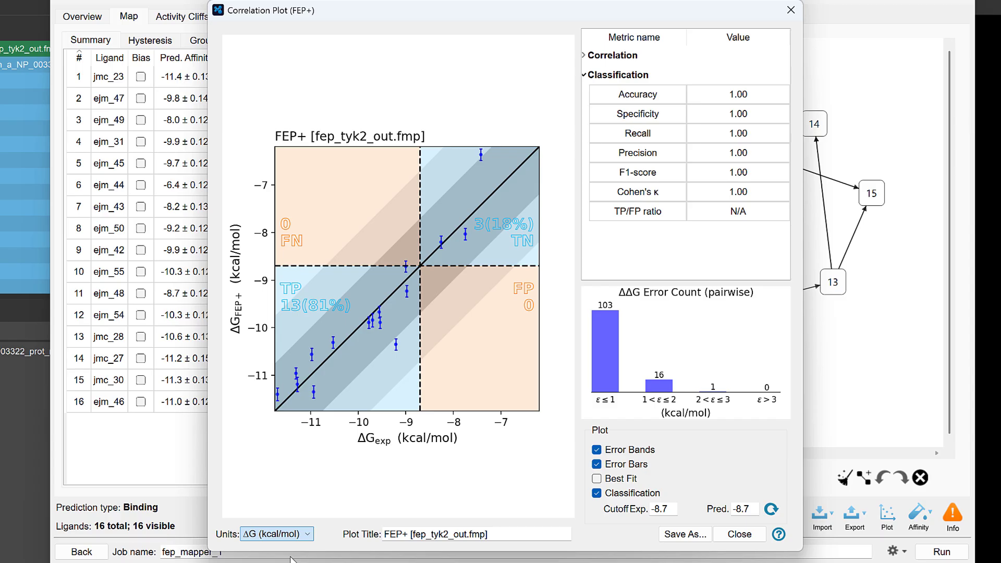
Step: Show the FEP+ correlation plot in pKi units and return to the workspace ligand pose
{"action": "left_click", "coordinate": [276, 534]}
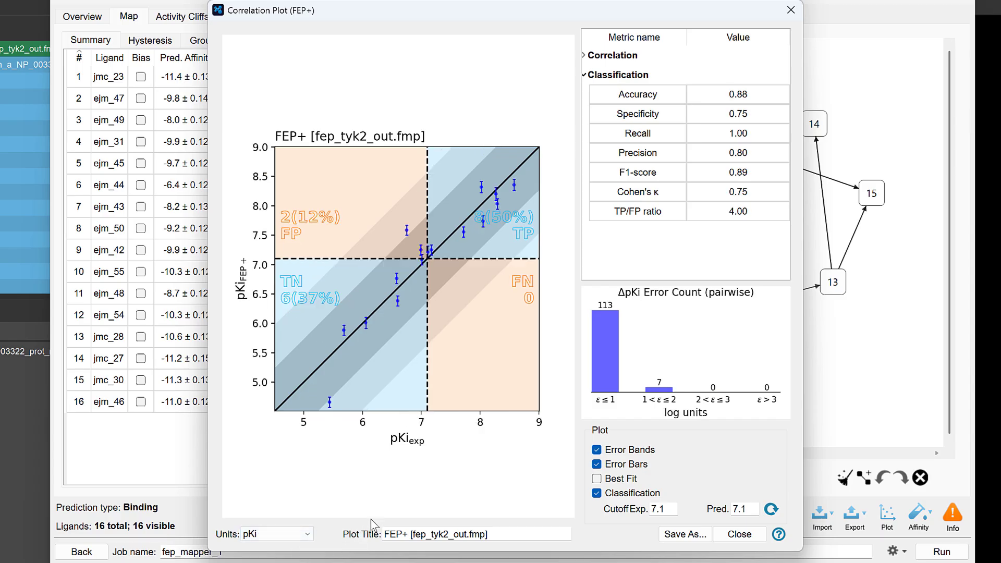
{"action": "left_click", "coordinate": [738, 533]}
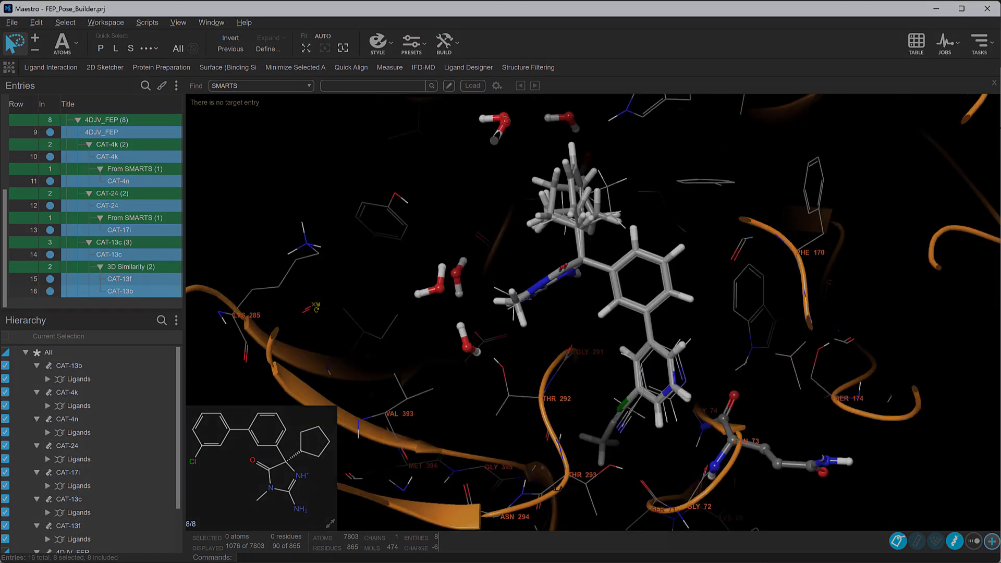
Step: Pick conformer_3_521 in the crystal prediction scatter plot to load its packed unit cell
{"action": "left_click", "coordinate": [985, 43]}
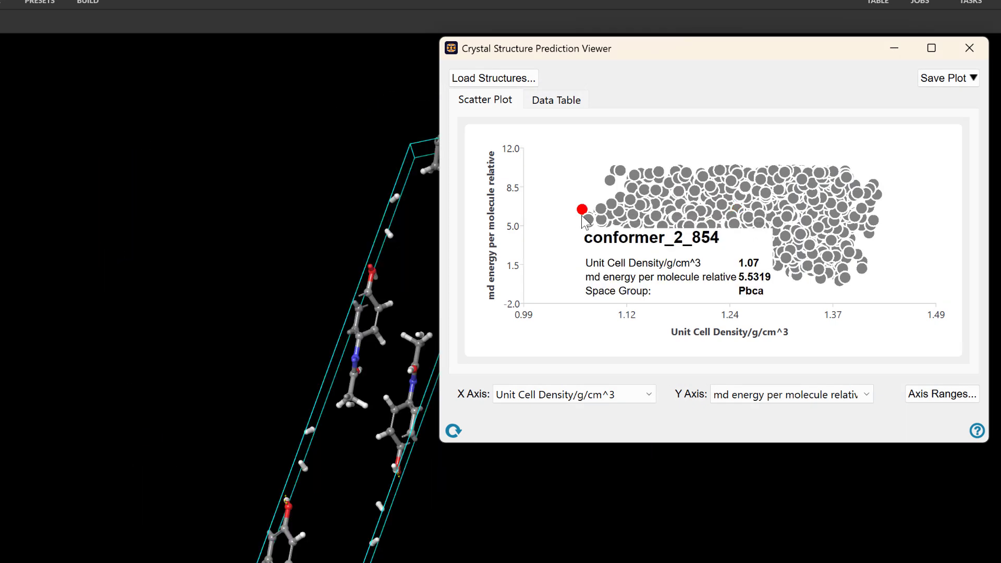
{"action": "mouse_move", "coordinate": [799, 288]}
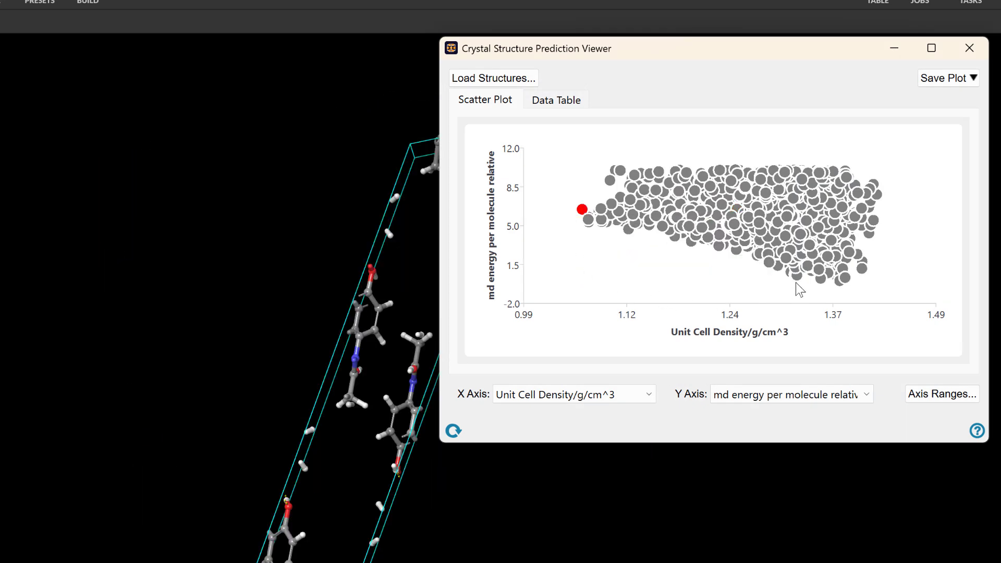
{"action": "left_click", "coordinate": [820, 279]}
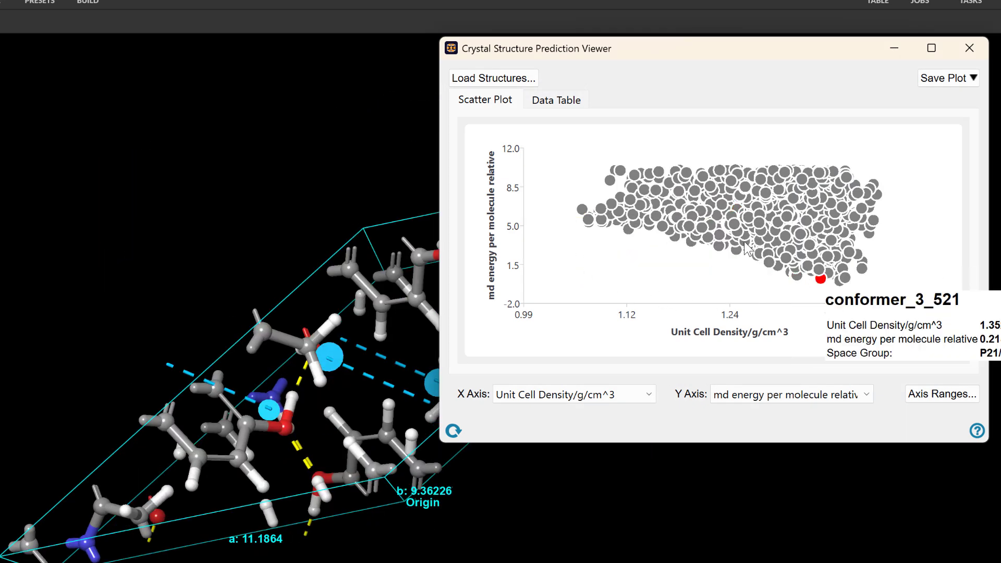
{"action": "left_click", "coordinate": [554, 100]}
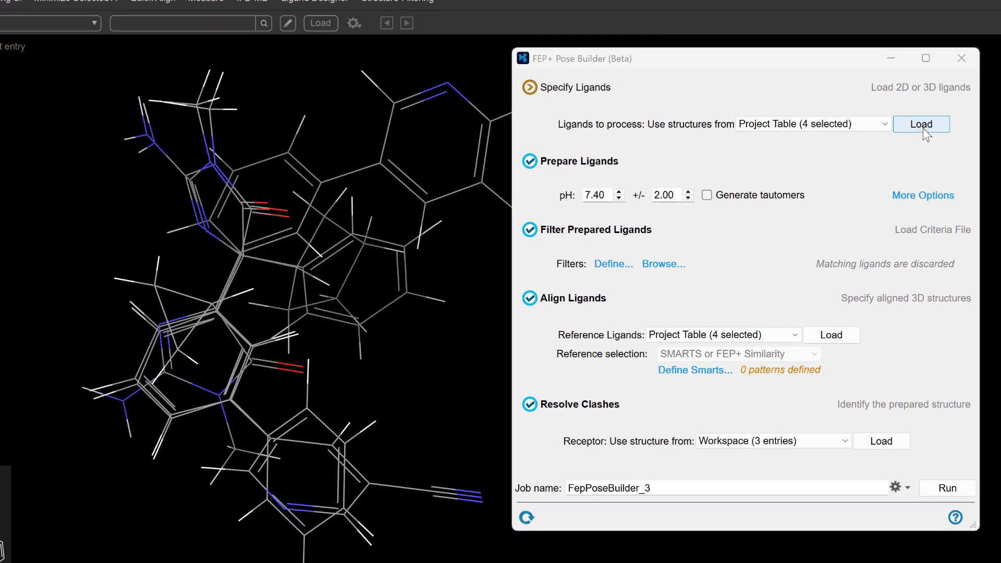
Step: Load the four ligands unfiltered plus reference ligands, then view the aligned poses in the workspace
{"action": "left_click", "coordinate": [921, 124]}
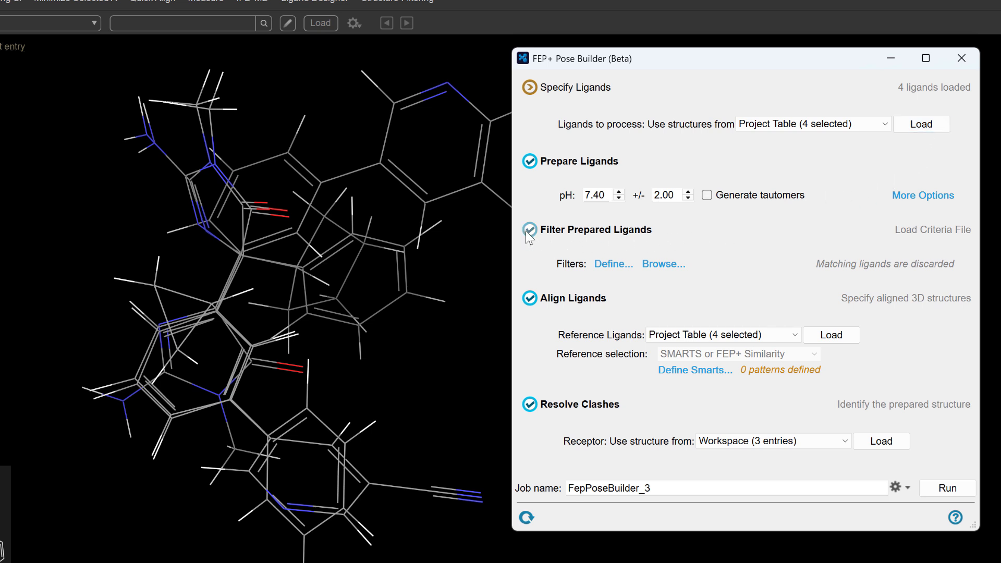
{"action": "left_click", "coordinate": [530, 231]}
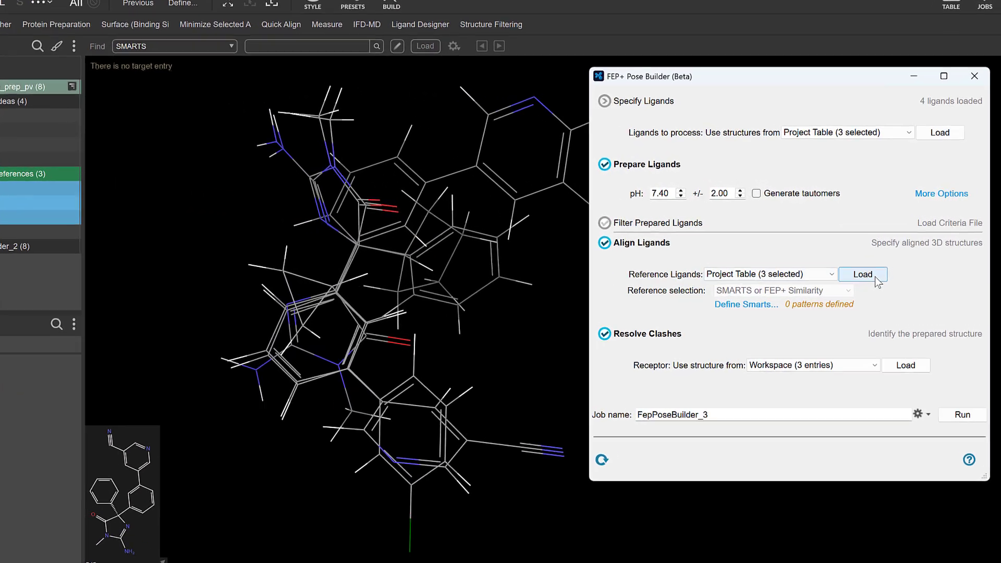
{"action": "left_click", "coordinate": [862, 275]}
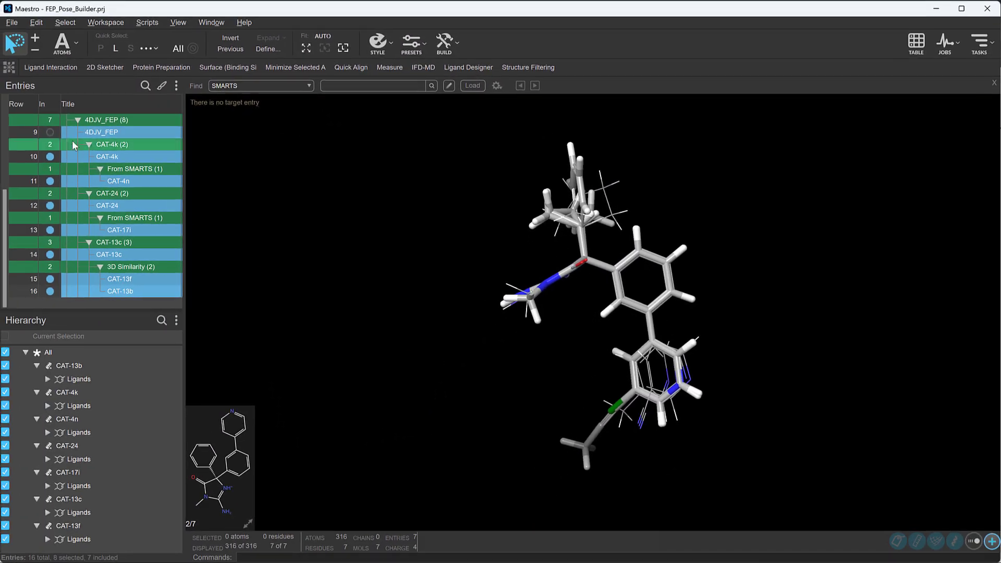
{"action": "left_click", "coordinate": [50, 133]}
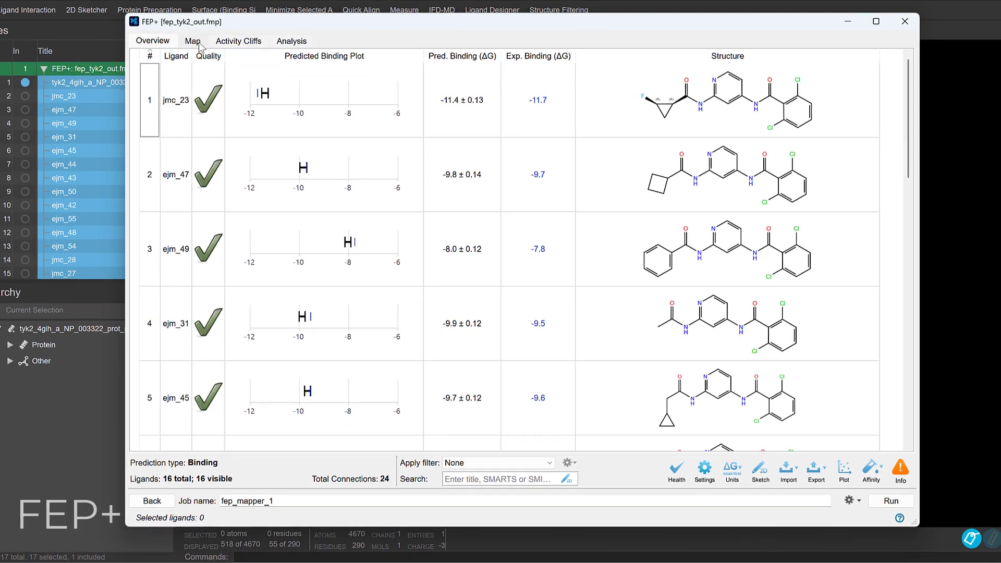
Step: Review the hot-atom settings on the FEP+ perturbation map
{"action": "left_click", "coordinate": [192, 41]}
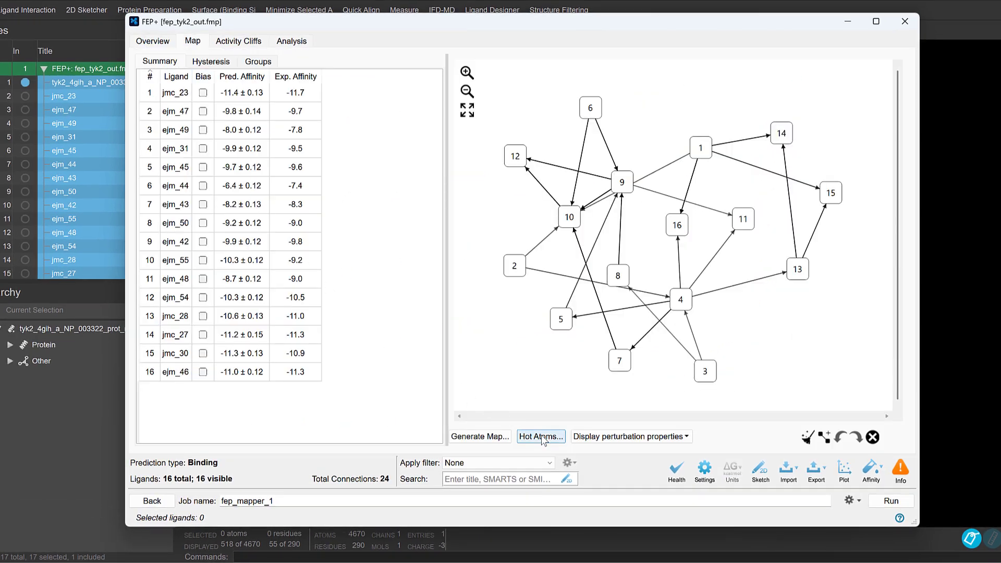
{"action": "left_click", "coordinate": [540, 435]}
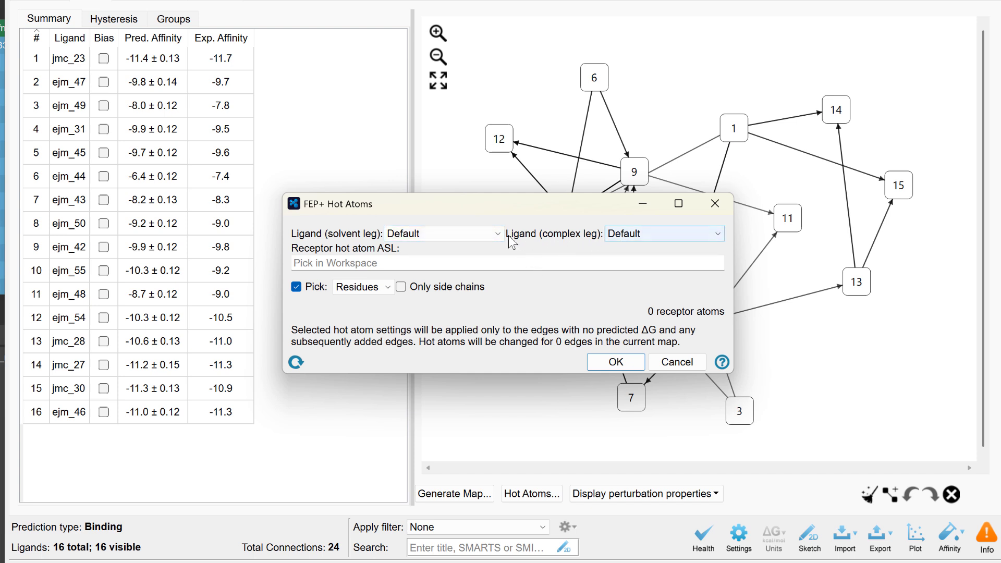
{"action": "left_click", "coordinate": [443, 232]}
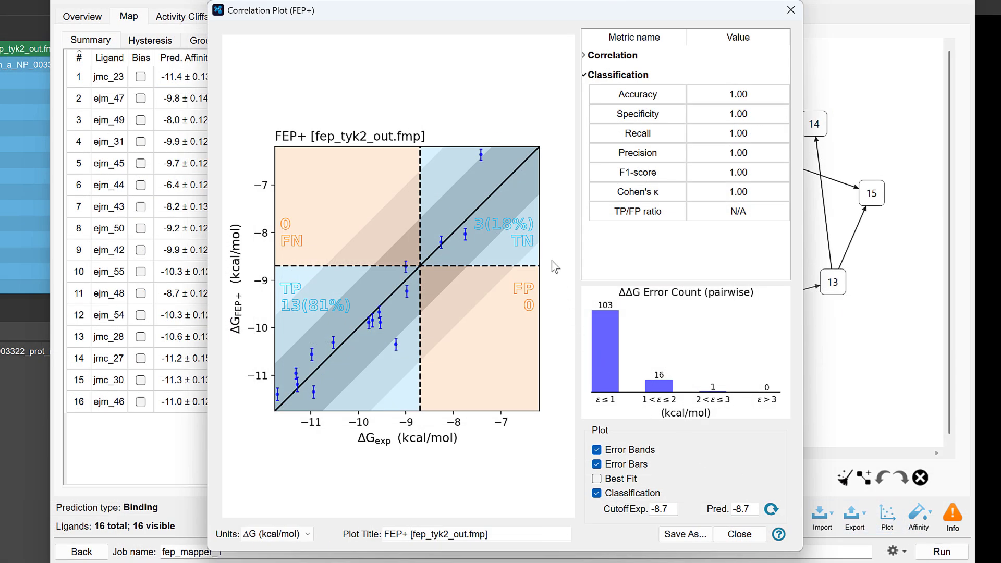
Step: Switch the FEP+ correlation plot from ΔG to pKi units
{"action": "left_click", "coordinate": [275, 534]}
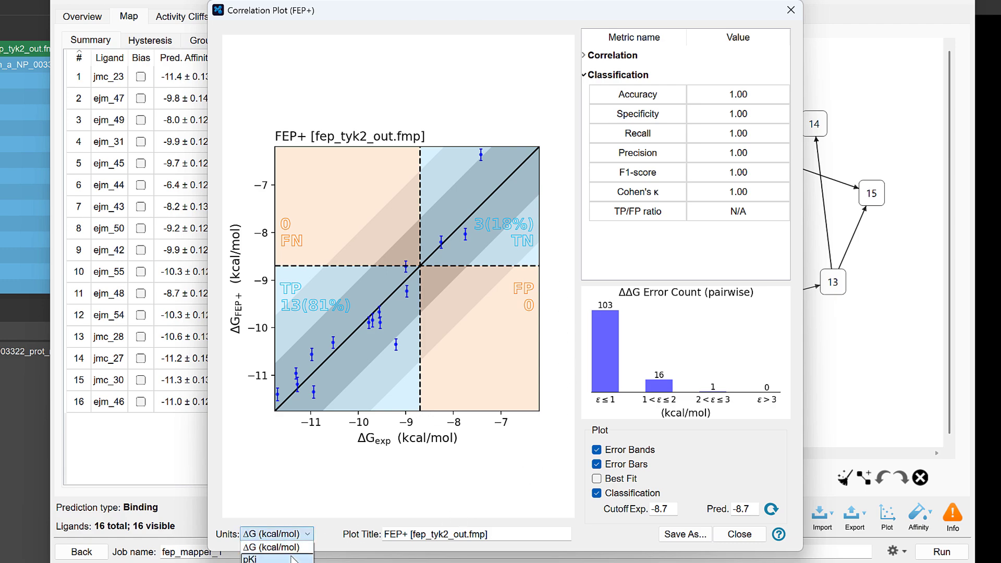
{"action": "left_click", "coordinate": [277, 547]}
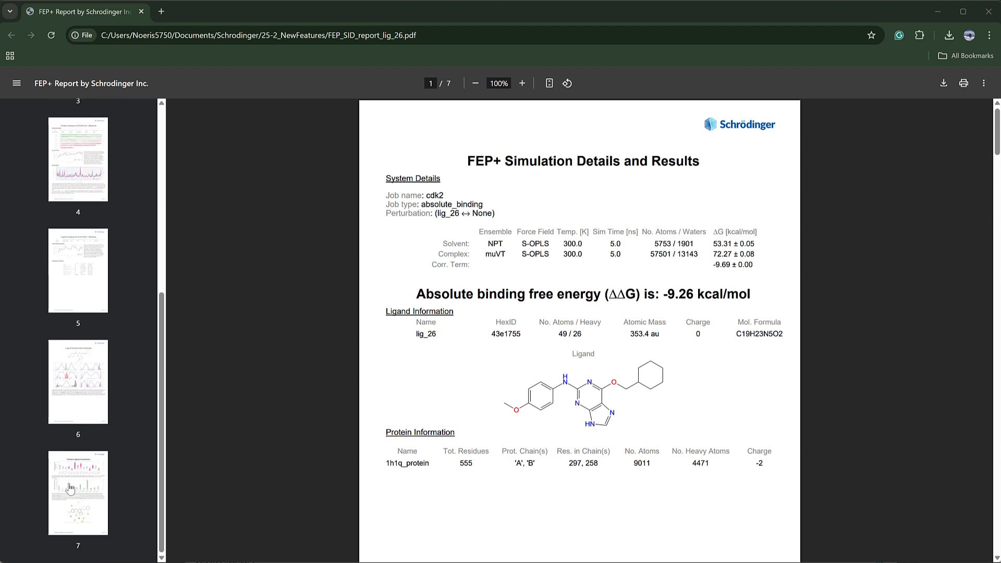
Step: Jump to the report's last page with the protein-ligand interaction bar charts
{"action": "left_click", "coordinate": [78, 491]}
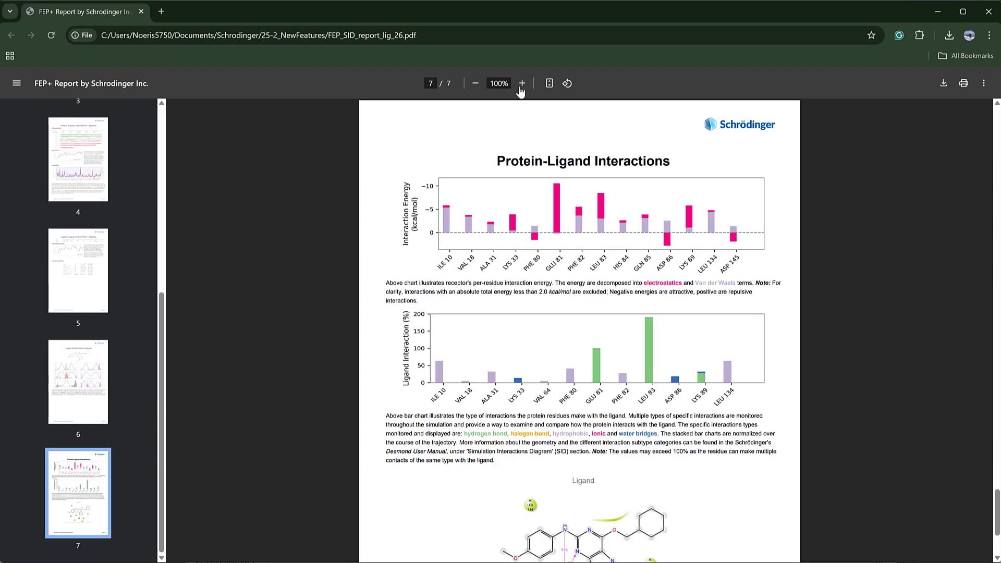
{"action": "left_click", "coordinate": [521, 84]}
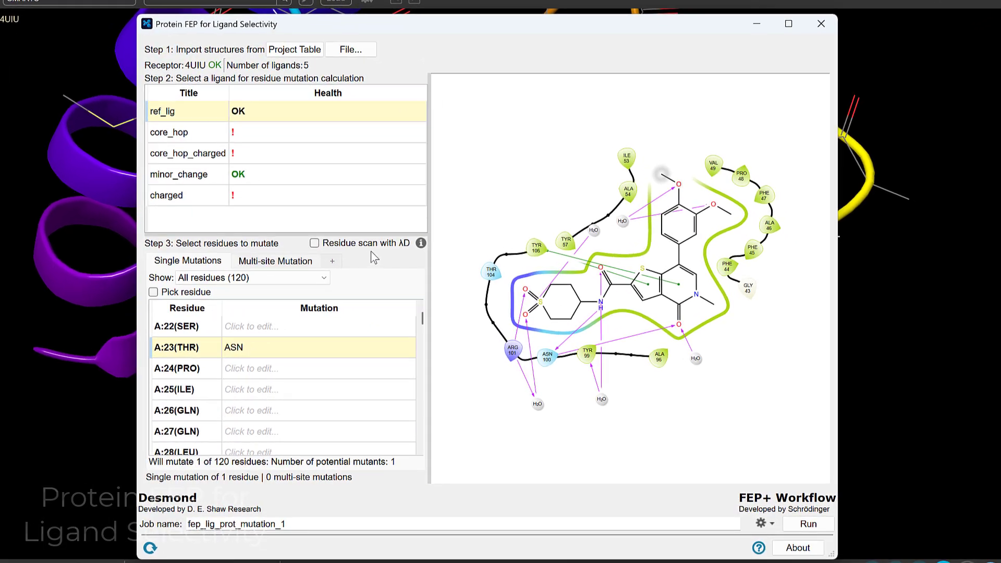
Step: Enable residue scanning with λ dynamics in the ligand-selectivity protein FEP setup
{"action": "left_click", "coordinate": [314, 242]}
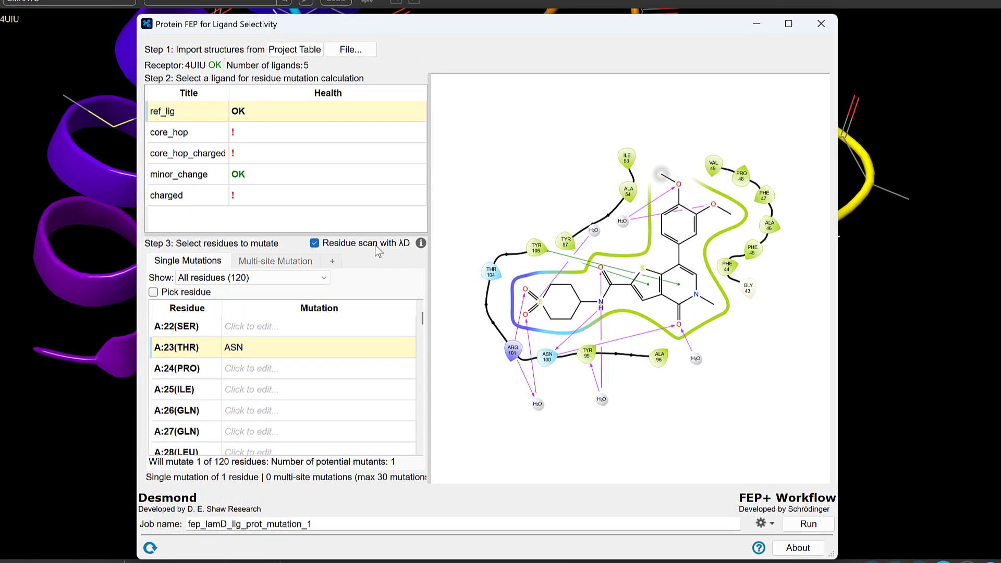
{"action": "mouse_move", "coordinate": [418, 251]}
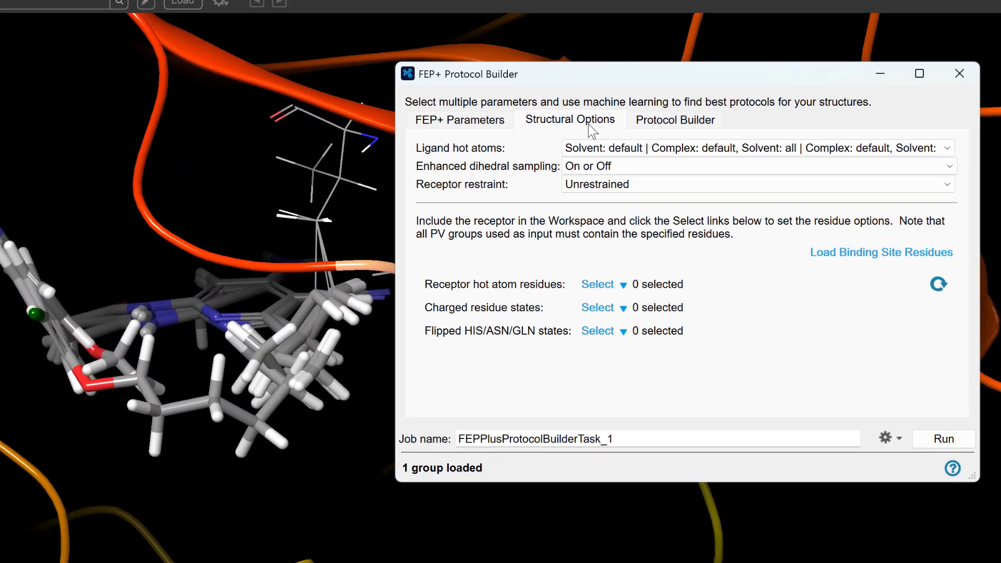
Step: Load the binding-site residues and show the charged-state residue list
{"action": "left_click", "coordinate": [880, 252]}
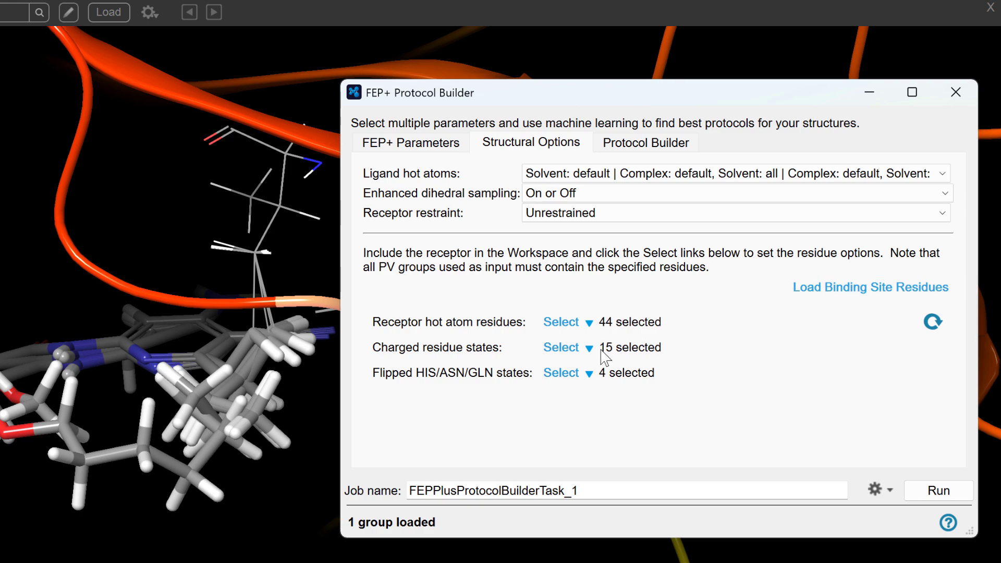
{"action": "left_click", "coordinate": [561, 347]}
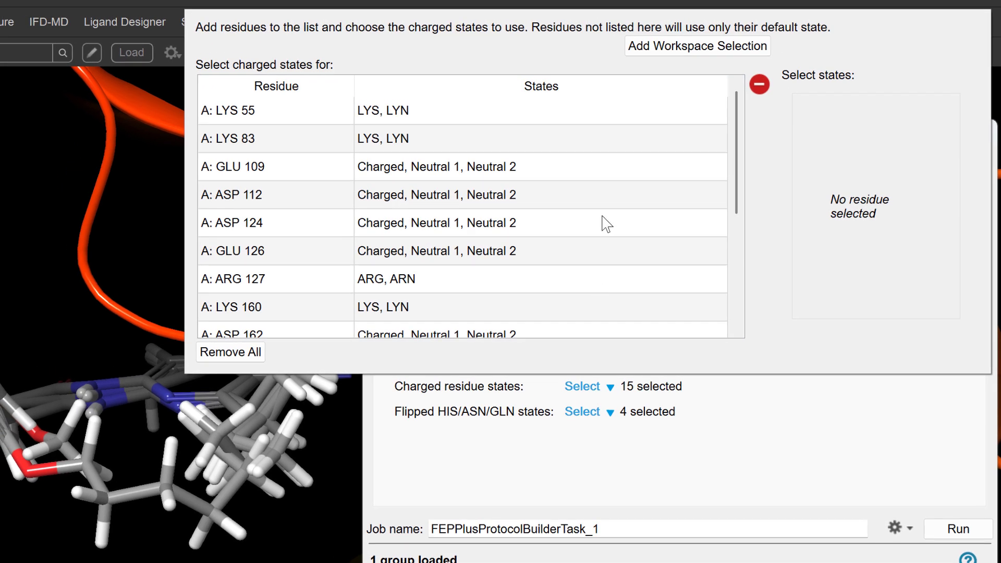
{"action": "mouse_move", "coordinate": [610, 178]}
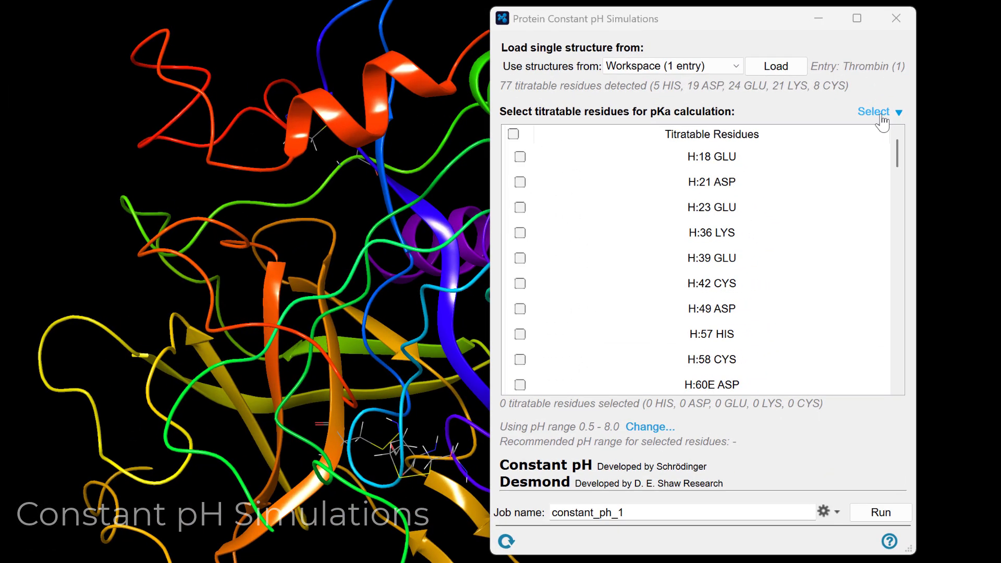
Step: Restrict the constant pH residue selection to the 8 cysteines only
{"action": "left_click", "coordinate": [873, 112]}
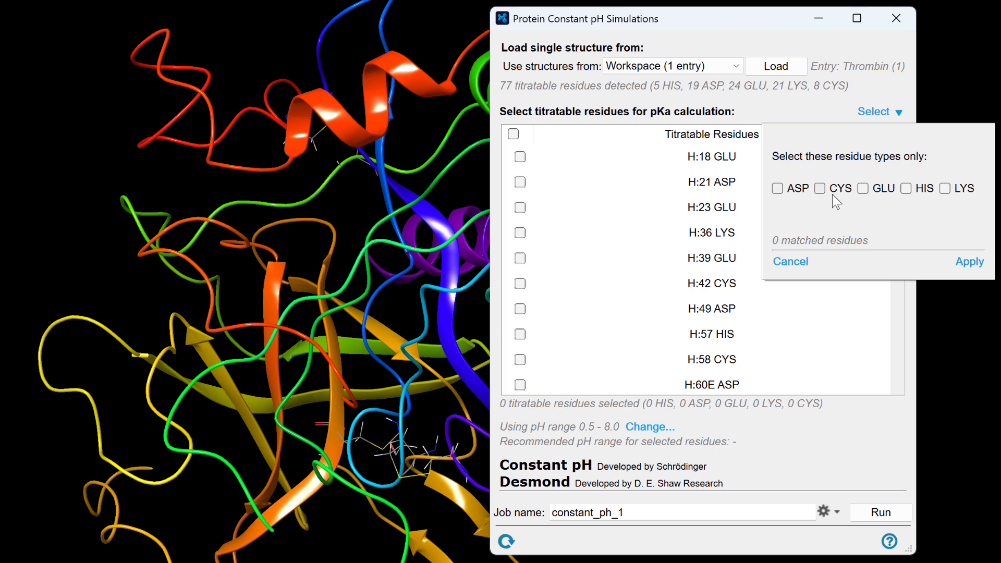
{"action": "left_click", "coordinate": [819, 188]}
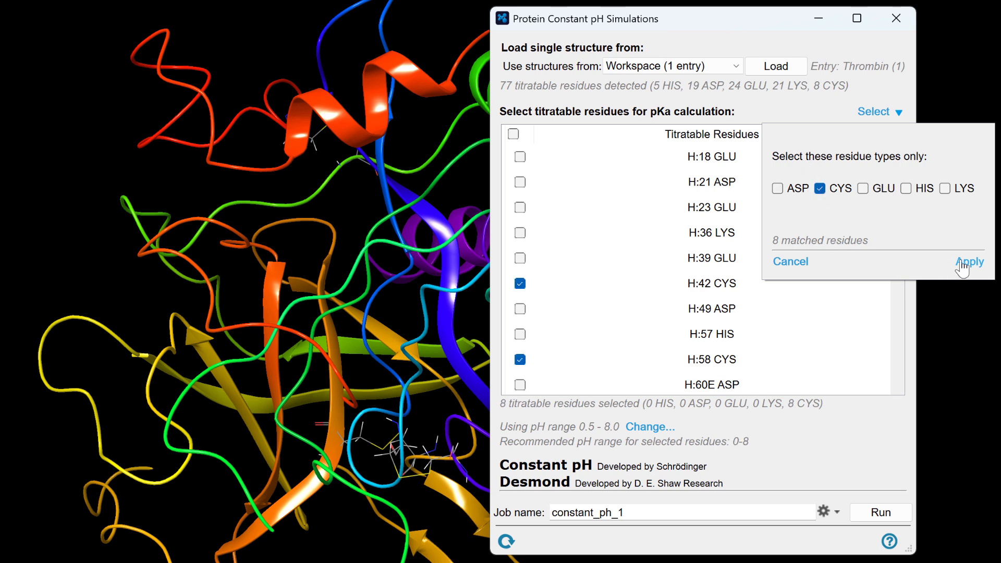
{"action": "left_click", "coordinate": [968, 260]}
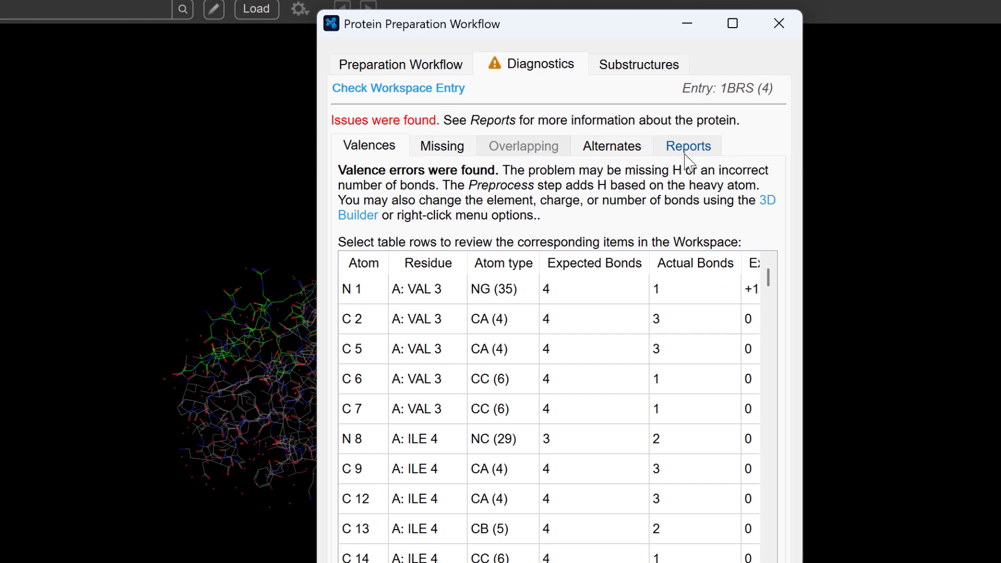
Step: Review the 1BRS bond length and bond angle deviation reports, toggling the outlier filter
{"action": "left_click", "coordinate": [688, 146]}
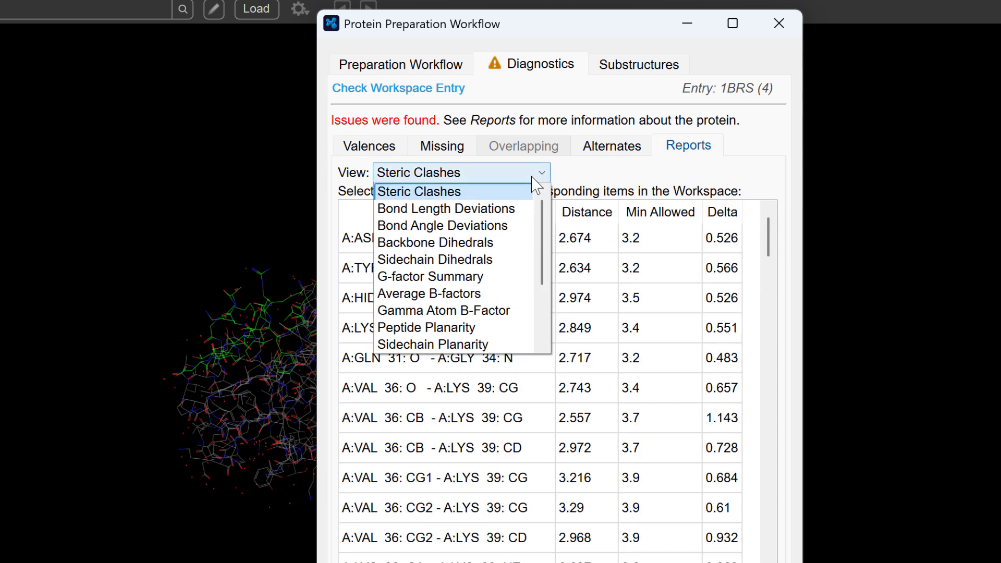
{"action": "left_click", "coordinate": [446, 209]}
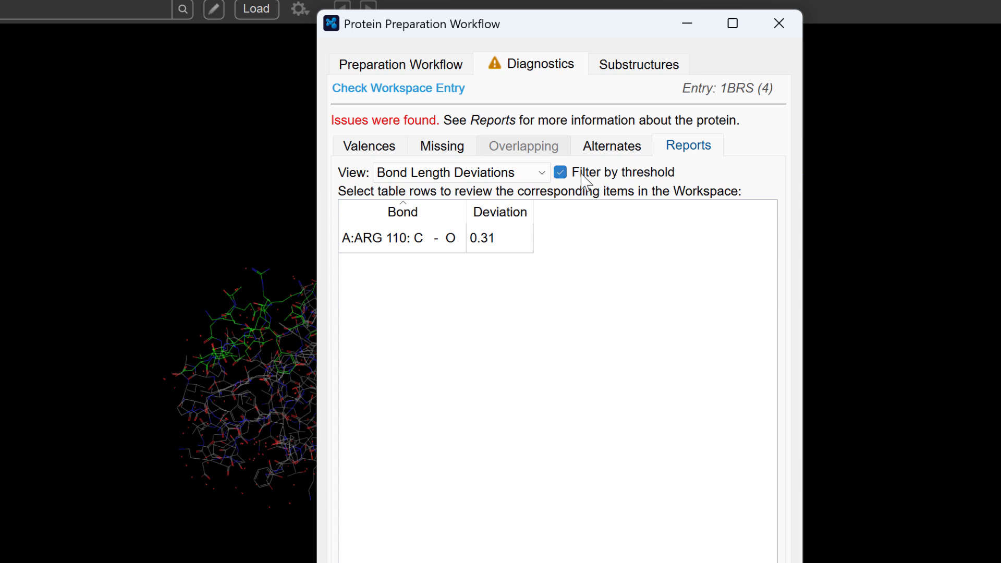
{"action": "left_click", "coordinate": [560, 172]}
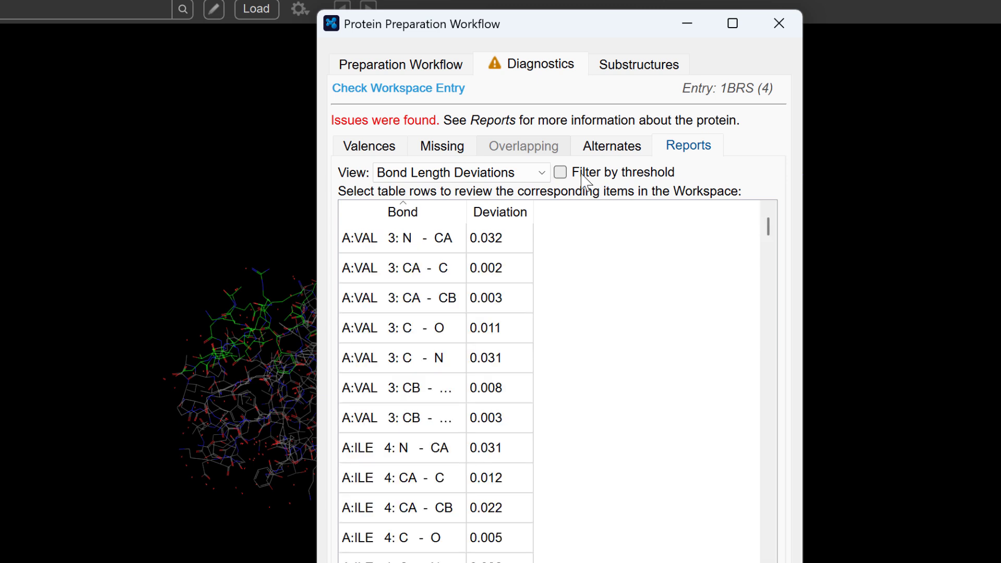
{"action": "left_click", "coordinate": [457, 172]}
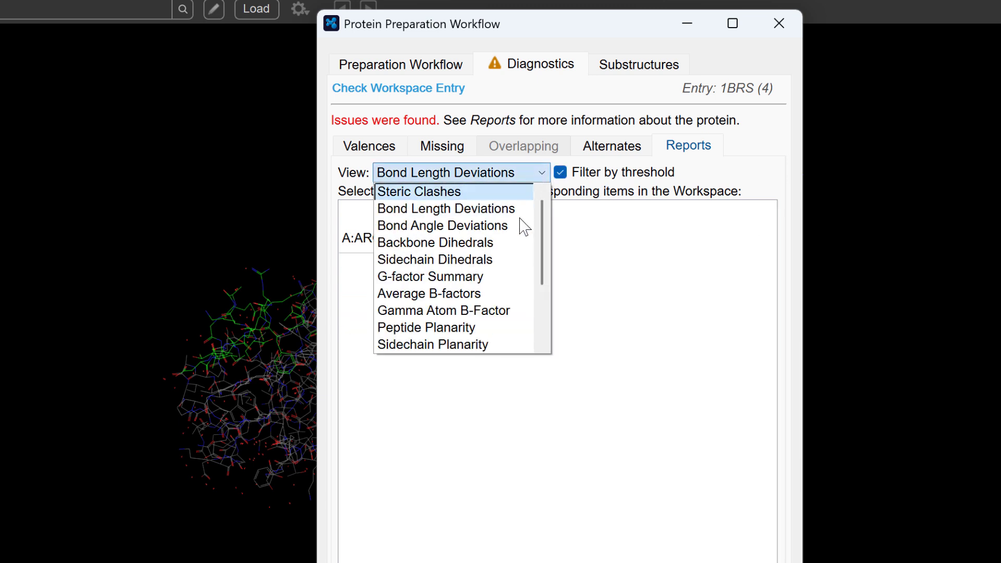
{"action": "left_click", "coordinate": [442, 225]}
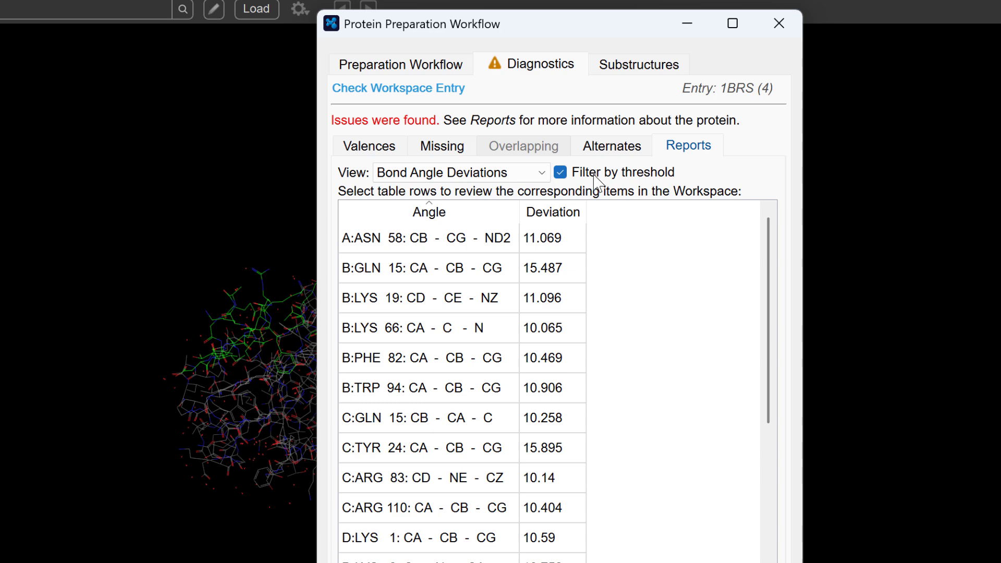
{"action": "left_click", "coordinate": [441, 146]}
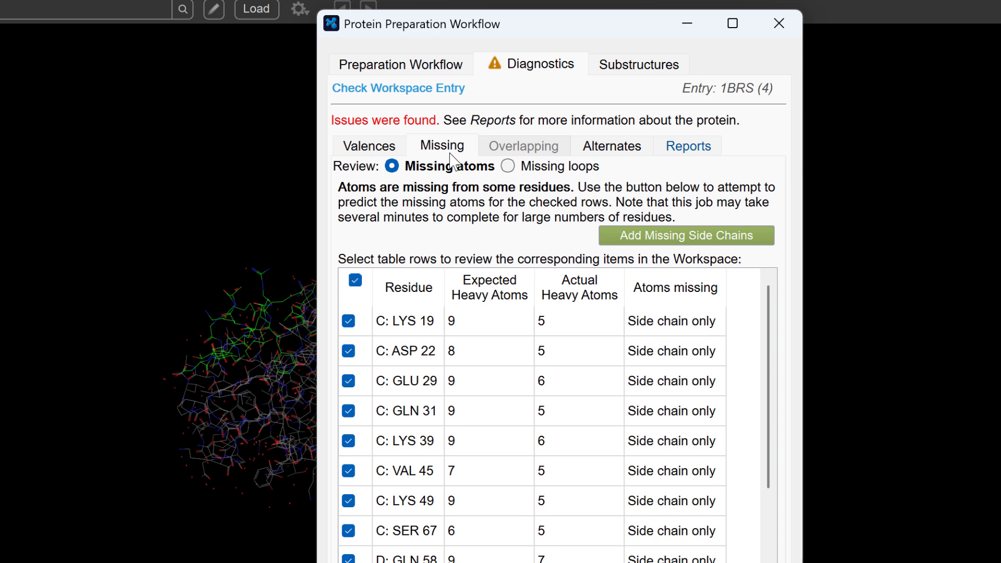
{"action": "mouse_move", "coordinate": [406, 268]}
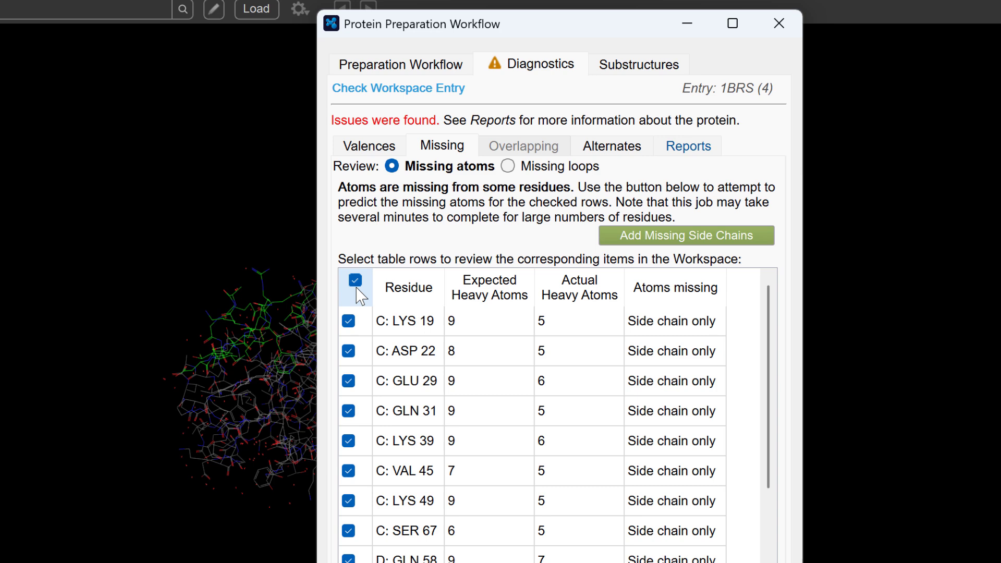
Step: Uncheck and recheck all 1BRS residues with missing side-chain atoms for repair
{"action": "left_click", "coordinate": [355, 280]}
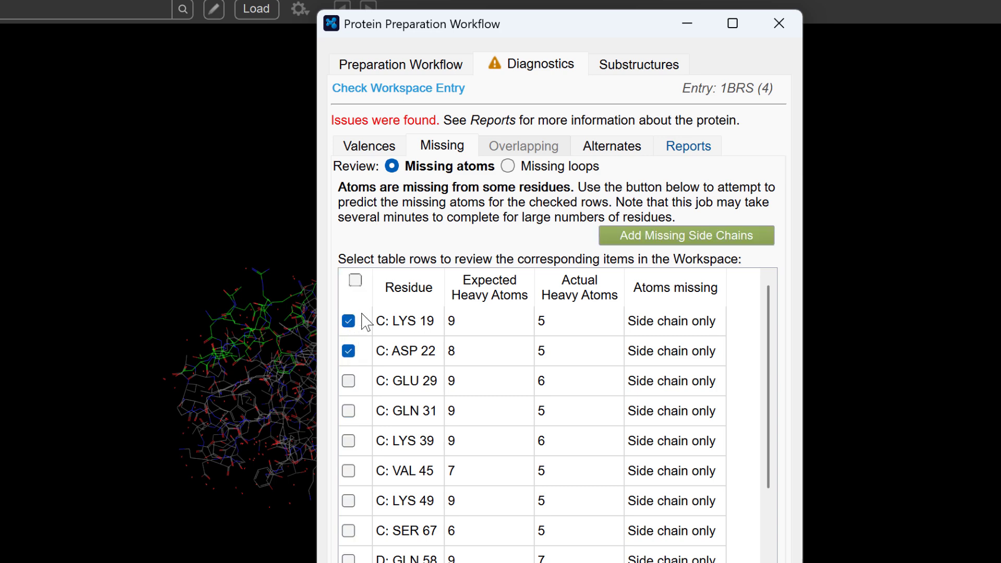
{"action": "left_click", "coordinate": [355, 281]}
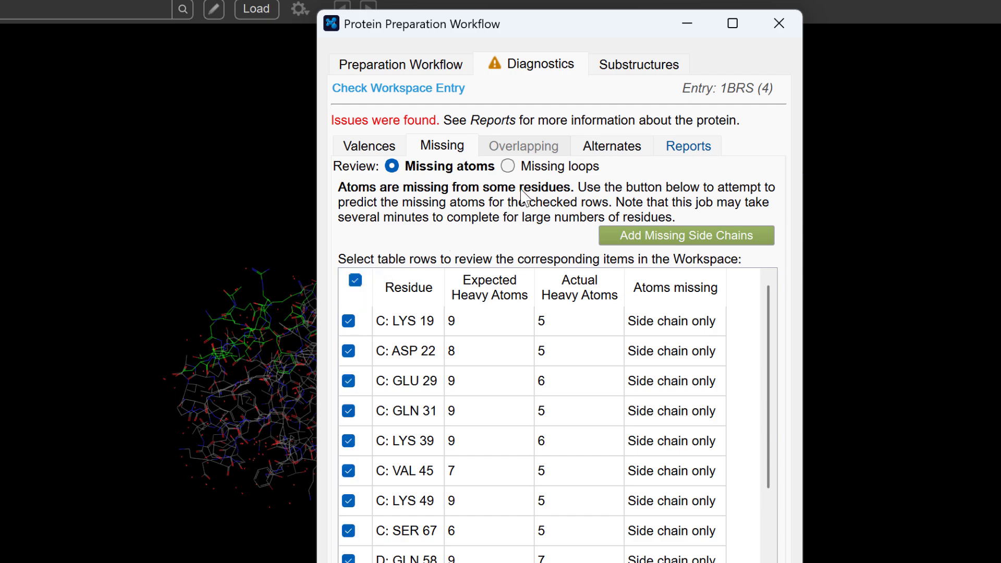
{"action": "left_click", "coordinate": [507, 166]}
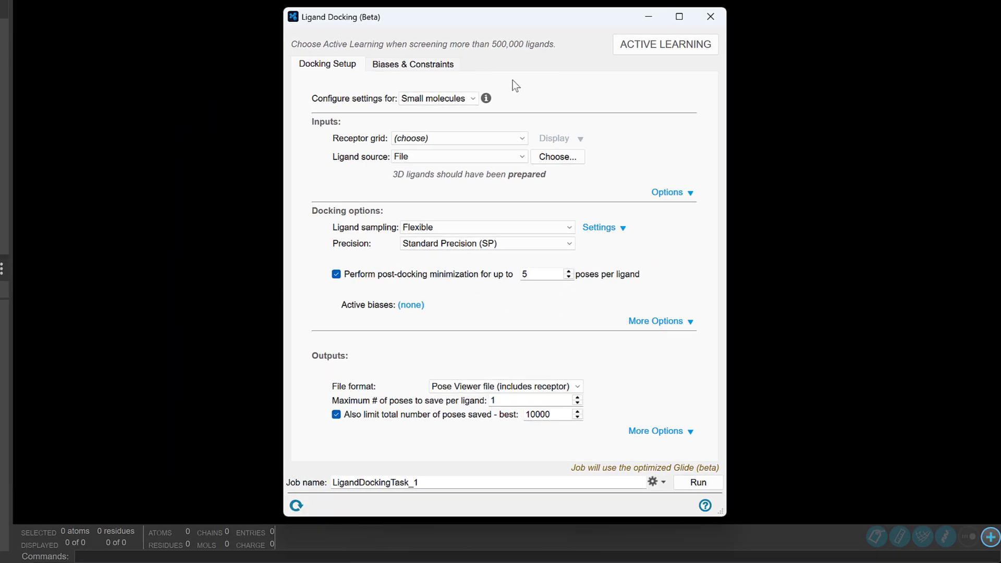
{"action": "mouse_move", "coordinate": [664, 44]}
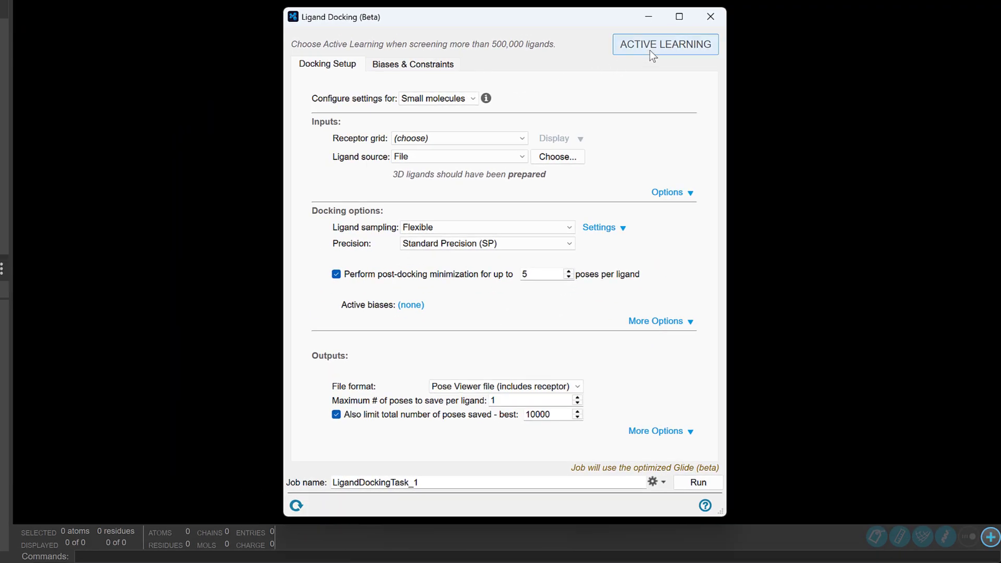
Step: View the active-learning docking mode, then list the ligand-type presets
{"action": "left_click", "coordinate": [664, 44]}
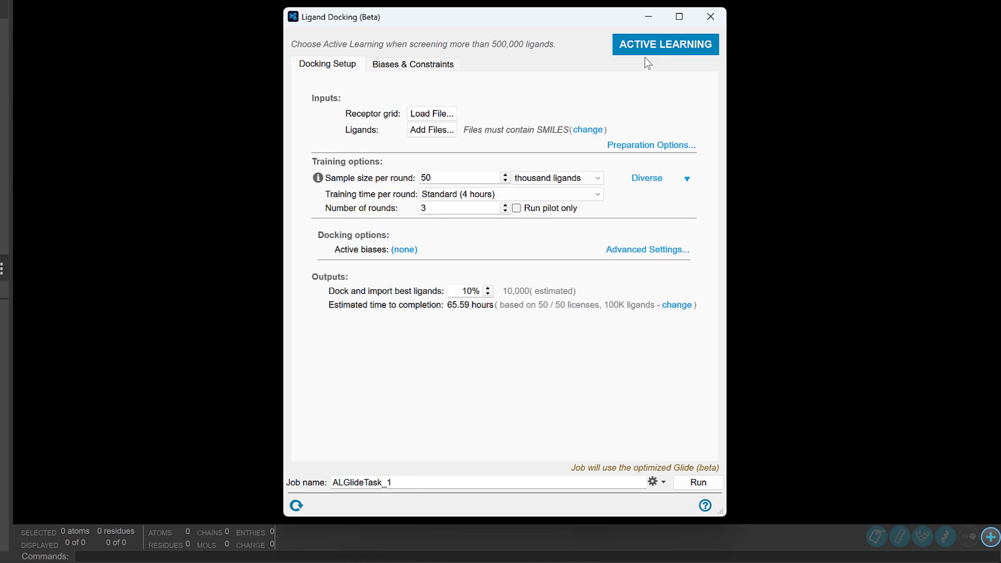
{"action": "mouse_move", "coordinate": [635, 459]}
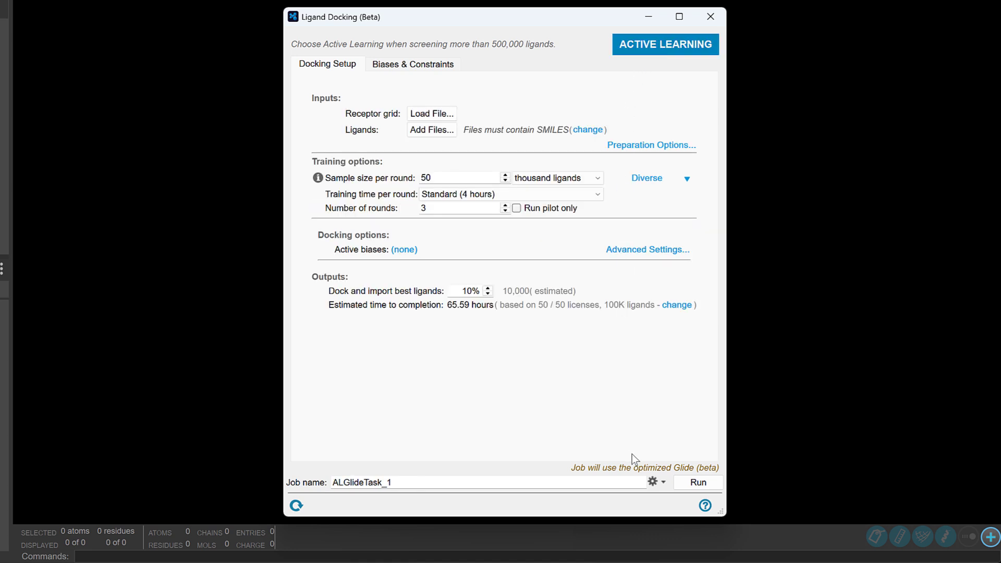
{"action": "mouse_move", "coordinate": [638, 478]}
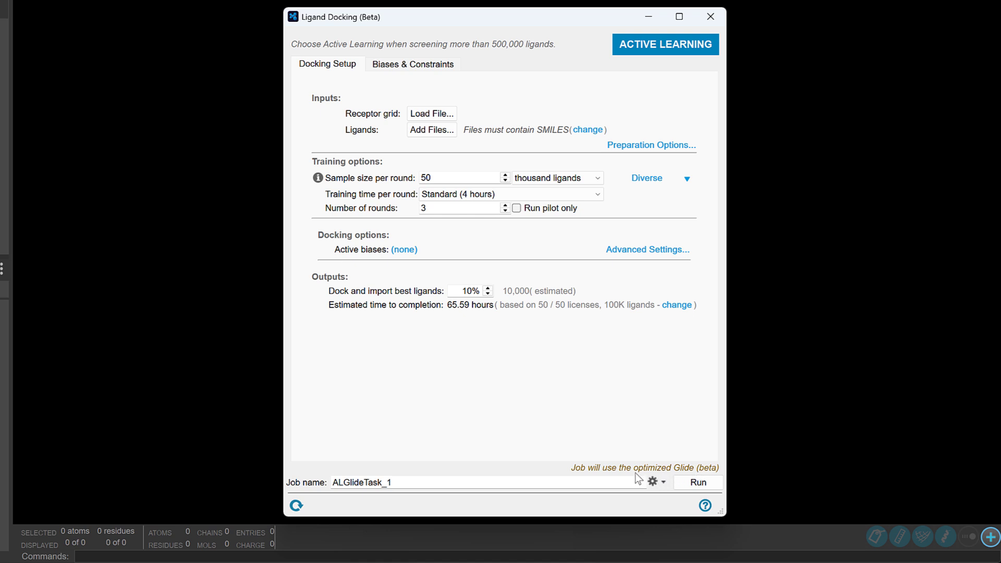
{"action": "mouse_move", "coordinate": [588, 69]}
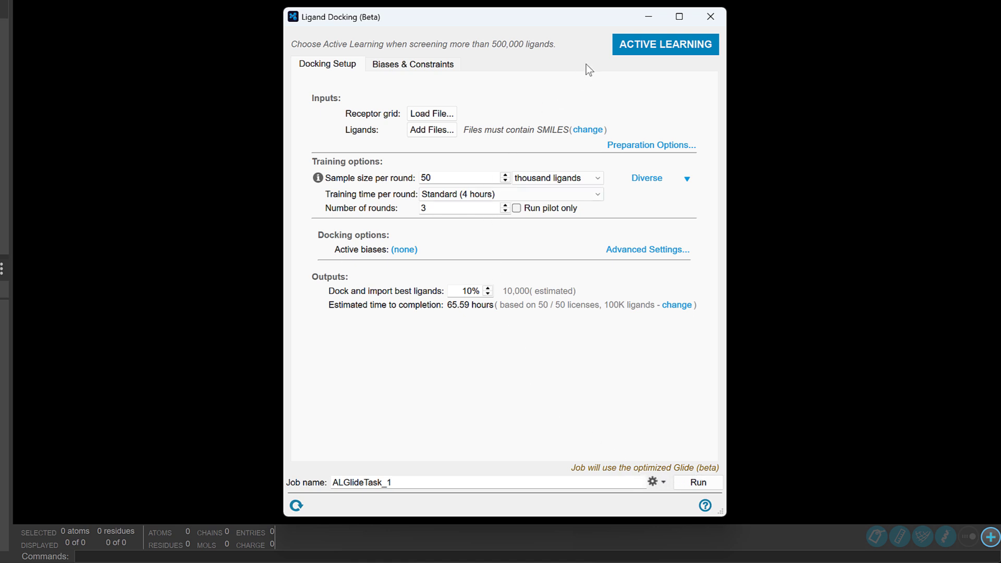
{"action": "mouse_move", "coordinate": [463, 57]}
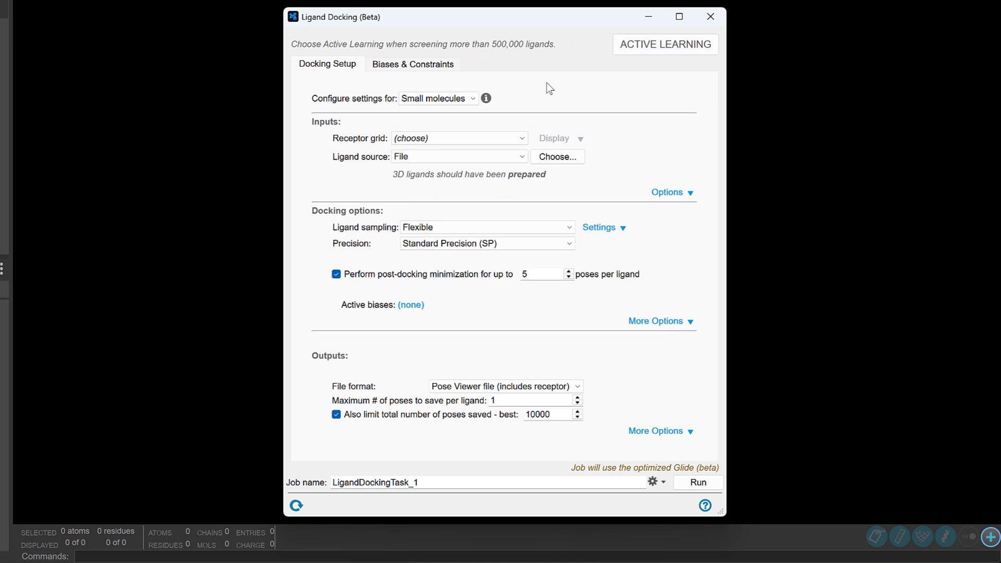
{"action": "left_click", "coordinate": [437, 98]}
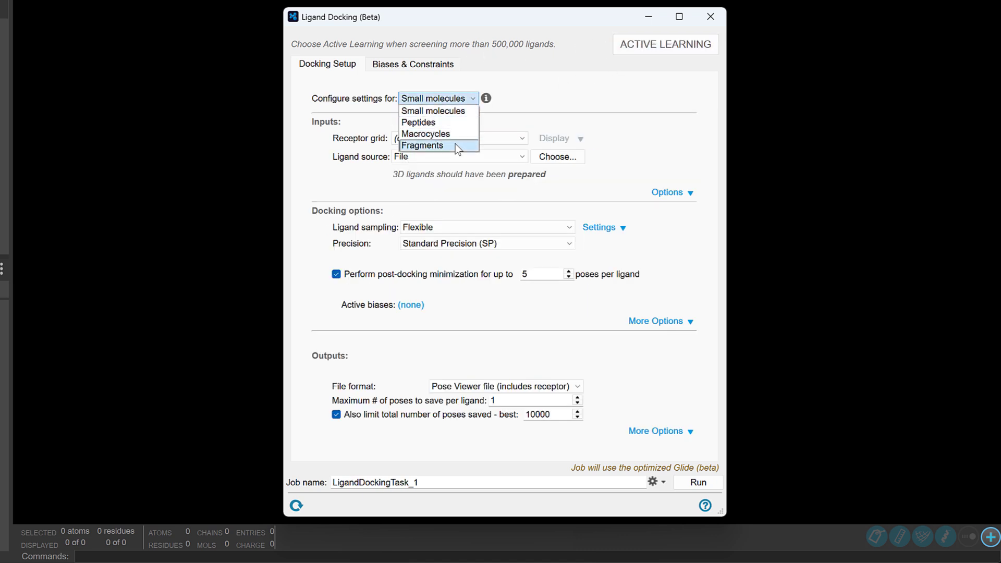
{"action": "mouse_move", "coordinate": [487, 223]}
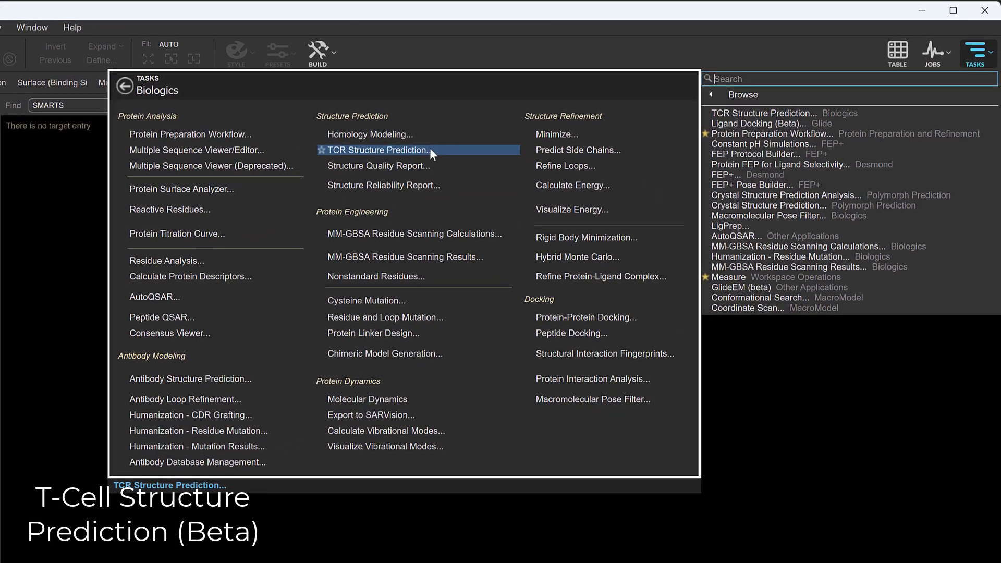
Step: Set up TCR Structure Prediction with the tcr FASTA file as the α chain sequence and view the output
{"action": "left_click", "coordinate": [376, 150]}
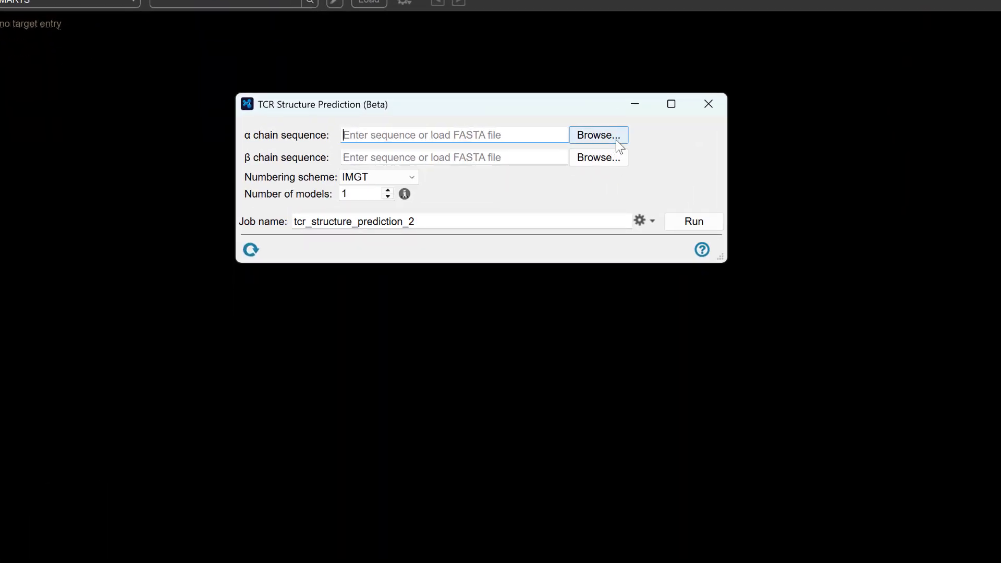
{"action": "left_click", "coordinate": [596, 134]}
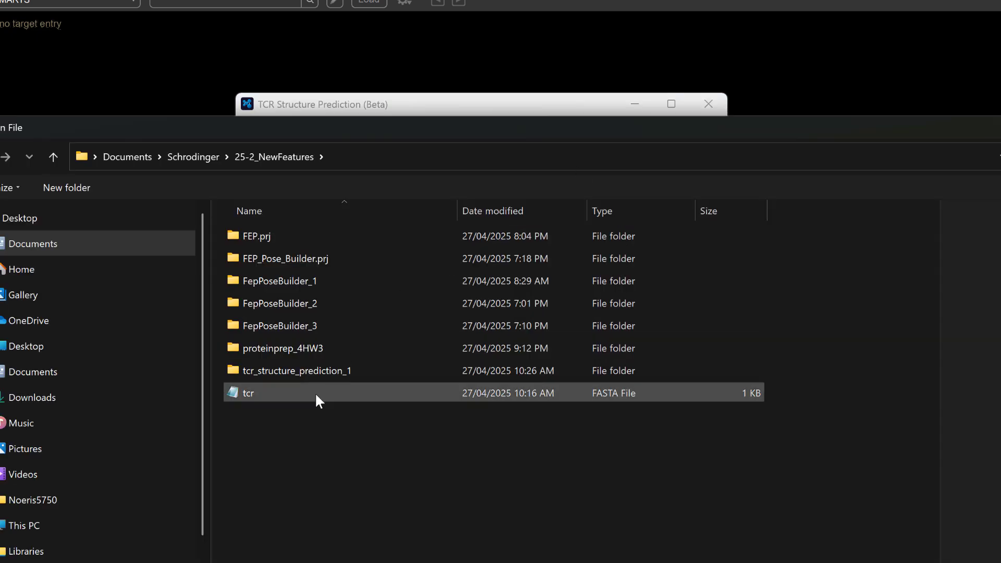
{"action": "double_click", "coordinate": [248, 393]}
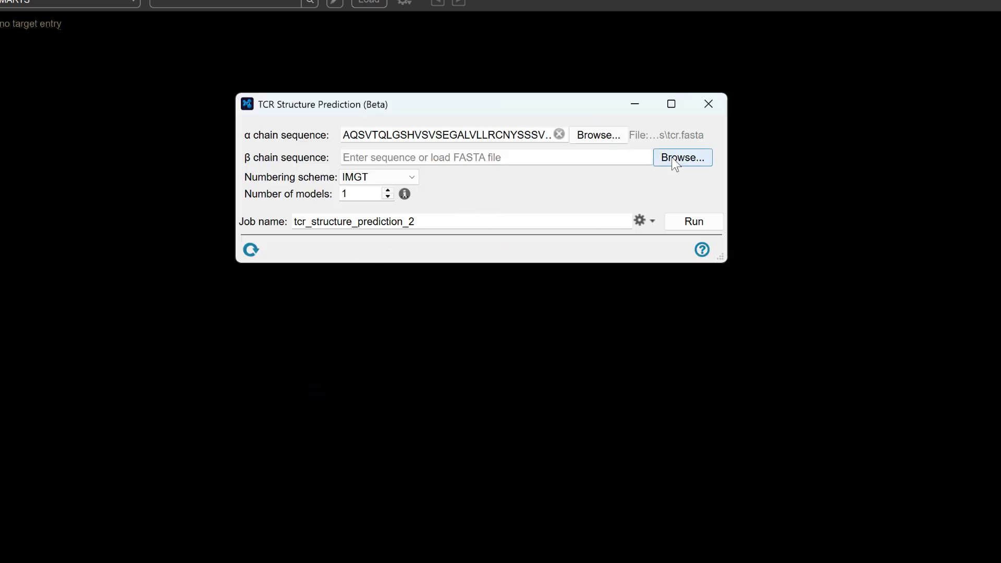
{"action": "mouse_move", "coordinate": [259, 394]}
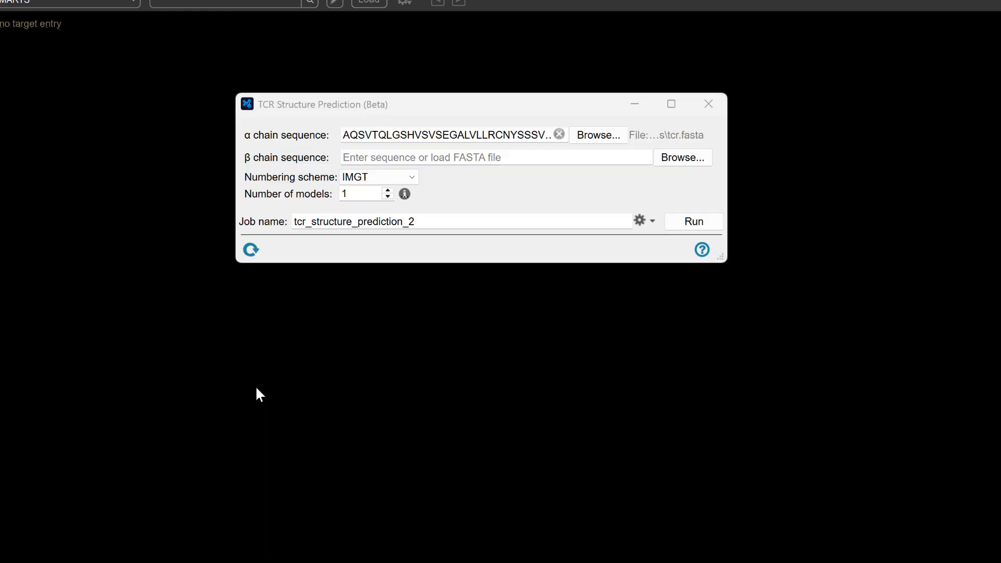
{"action": "left_click", "coordinate": [692, 221]}
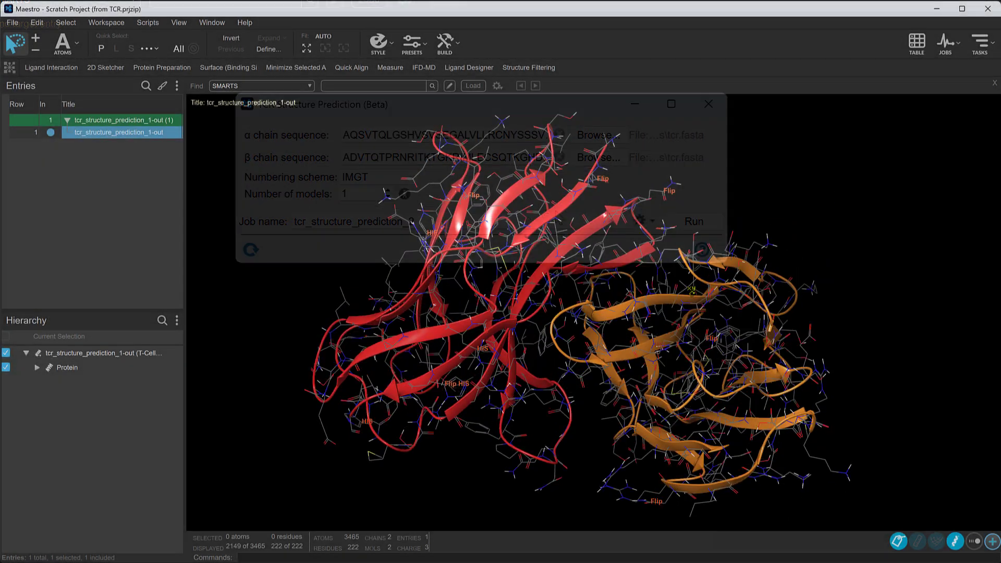
{"action": "left_click", "coordinate": [708, 103]}
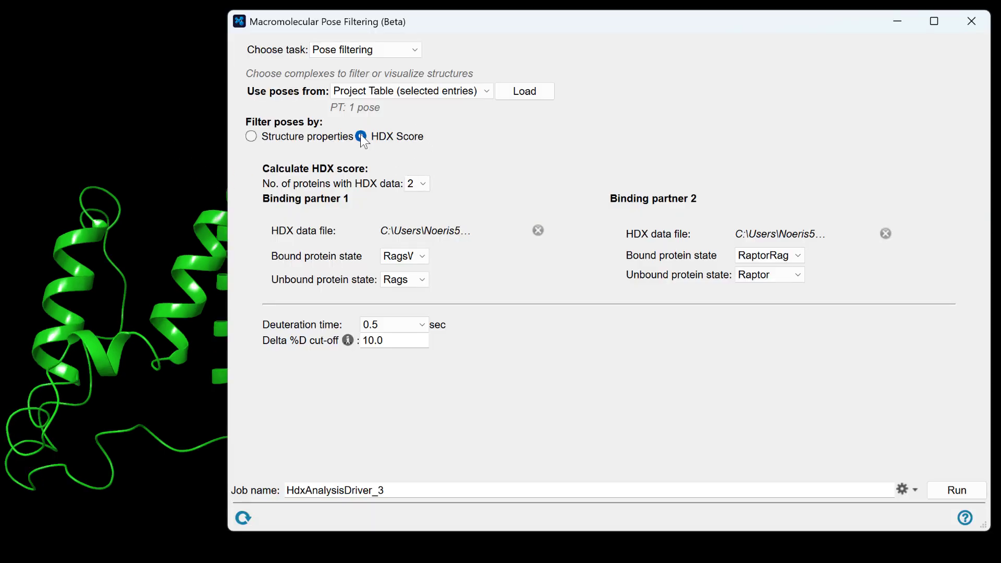
Step: Filter poses by HDX Score instead of structure properties in Macromolecular Pose Filtering
{"action": "left_click", "coordinate": [360, 135]}
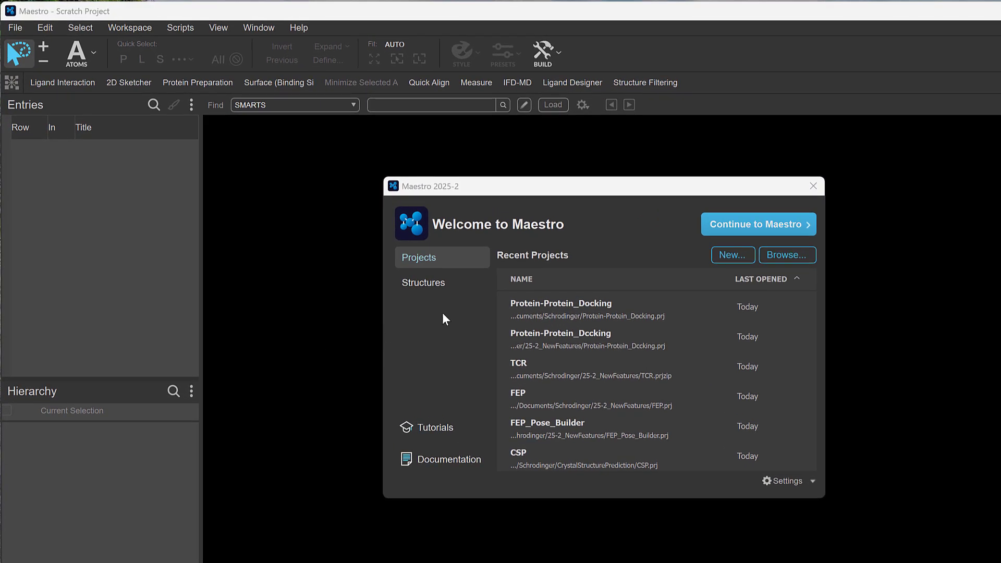
Step: Open the Protein-Protein_Docking project from the welcome screen's recent items and show its project table
{"action": "left_click", "coordinate": [561, 307]}
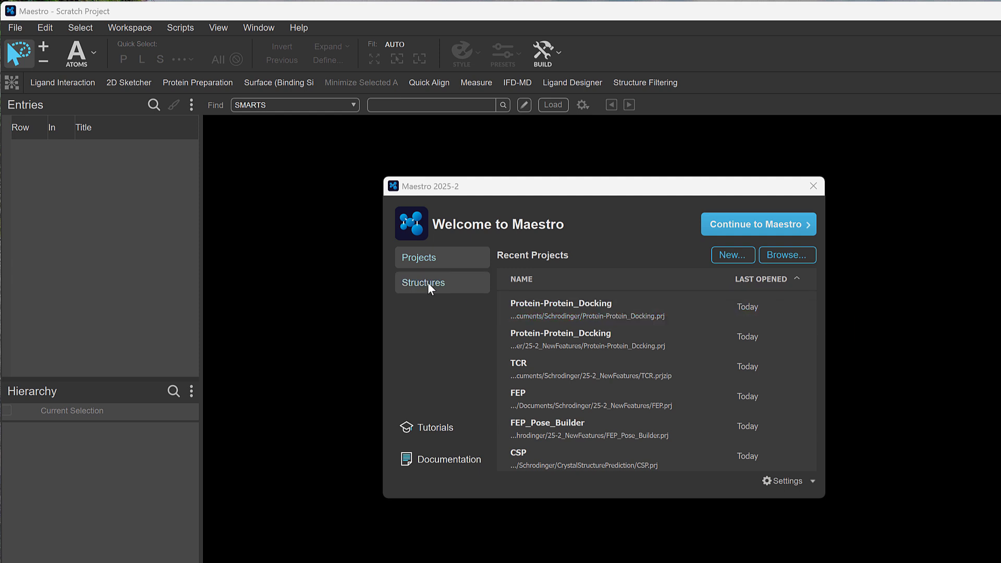
{"action": "left_click", "coordinate": [422, 283]}
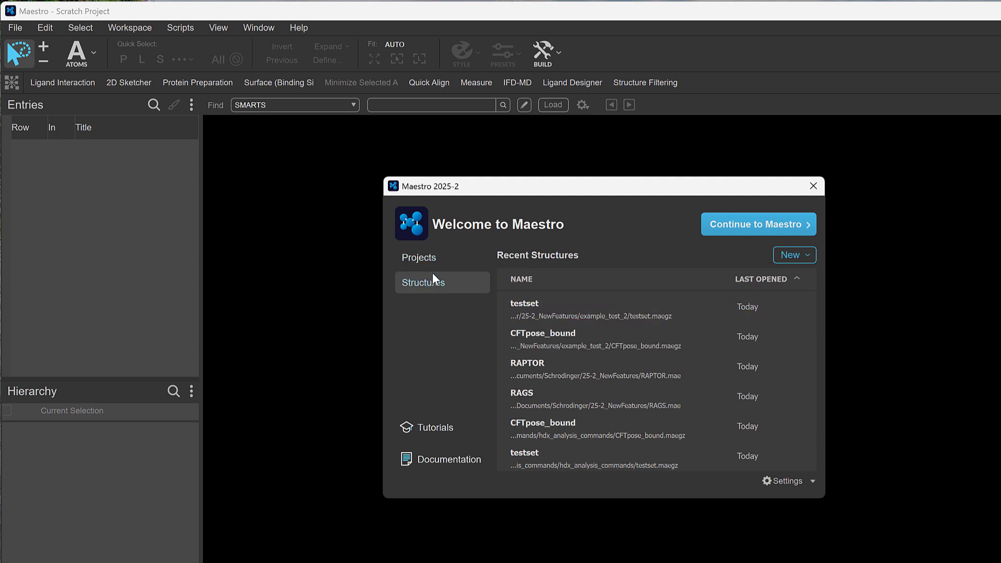
{"action": "left_click", "coordinate": [758, 224]}
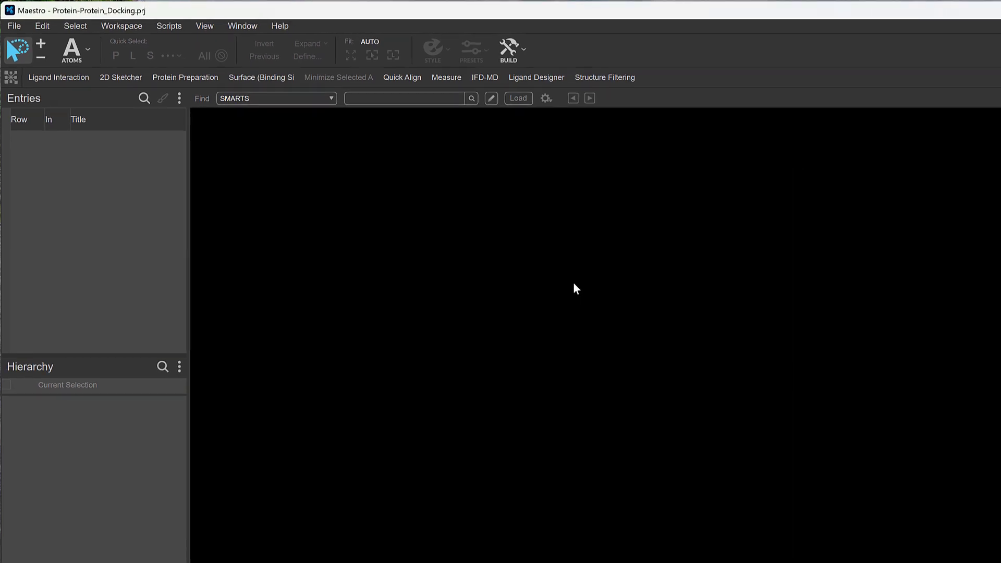
{"action": "left_click", "coordinate": [917, 41]}
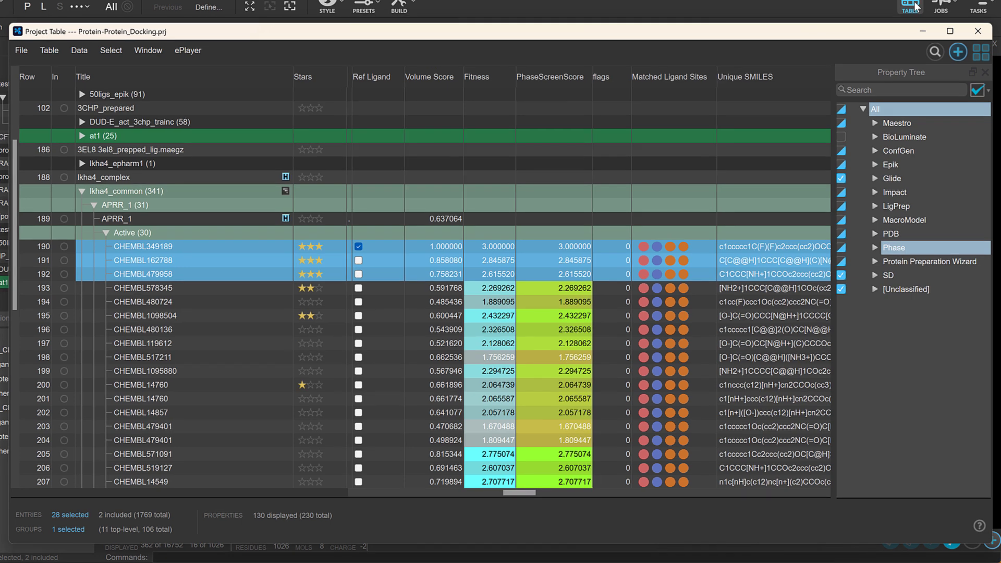
{"action": "mouse_move", "coordinate": [915, 21]}
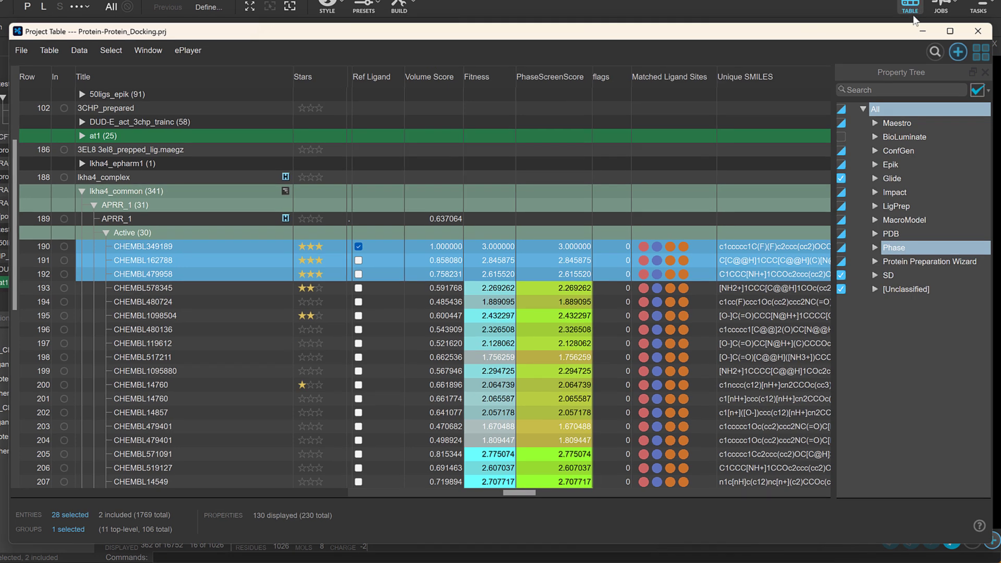
Step: Reveal Table Extras/Options, enable the ePlayer toolbar and choose the 2D Viewer for table entries
{"action": "left_click", "coordinate": [957, 52]}
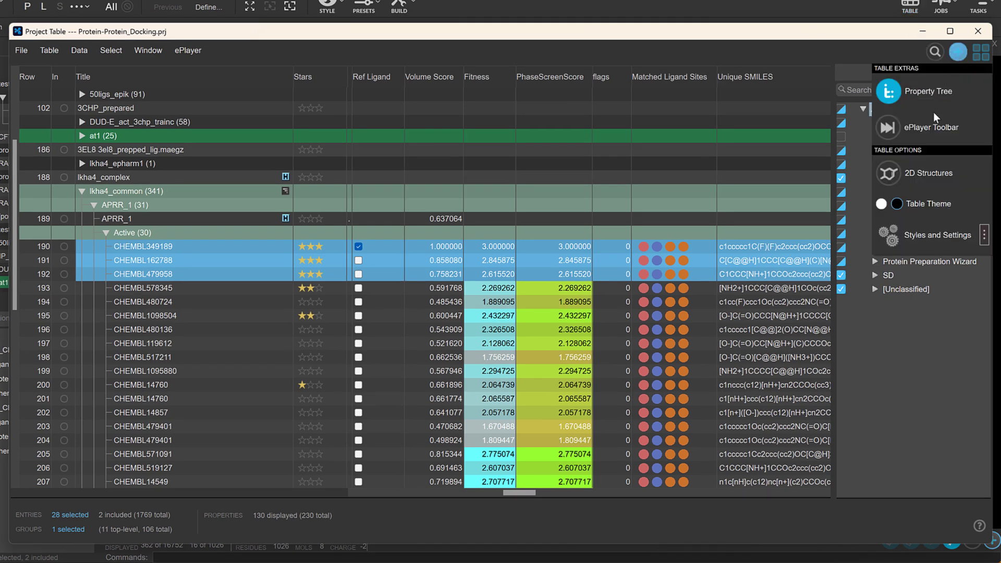
{"action": "left_click", "coordinate": [882, 203]}
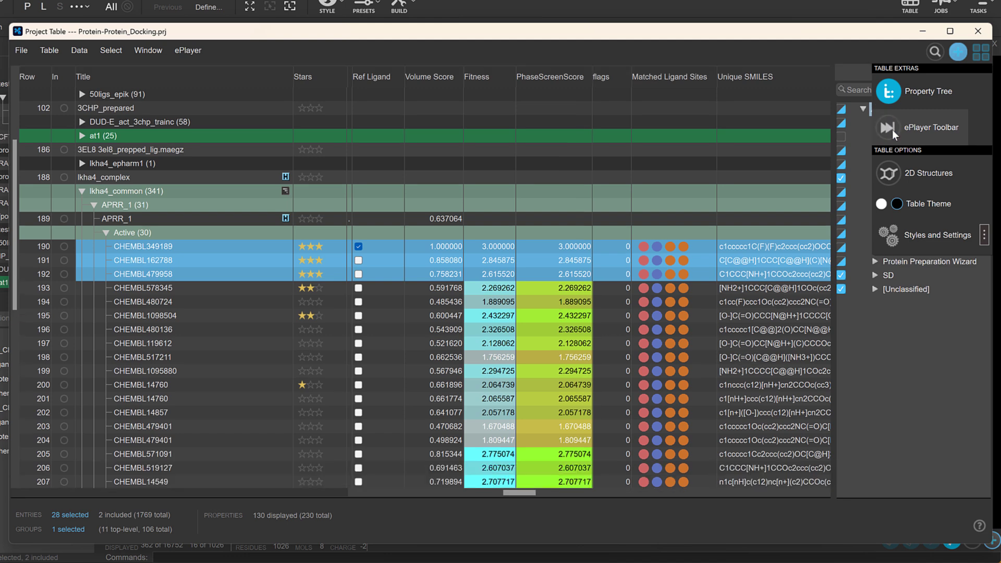
{"action": "left_click", "coordinate": [982, 52]}
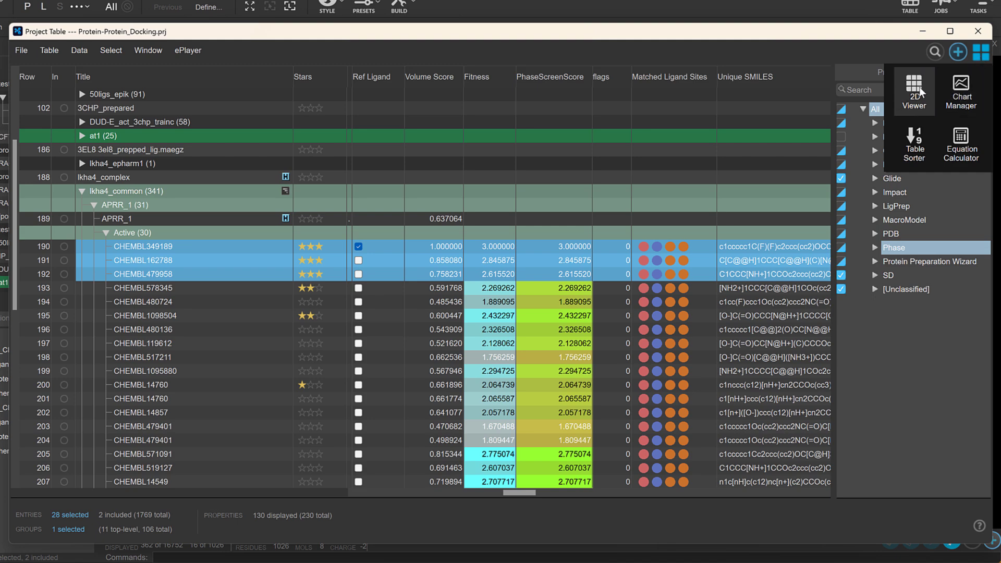
{"action": "left_click", "coordinate": [912, 91]}
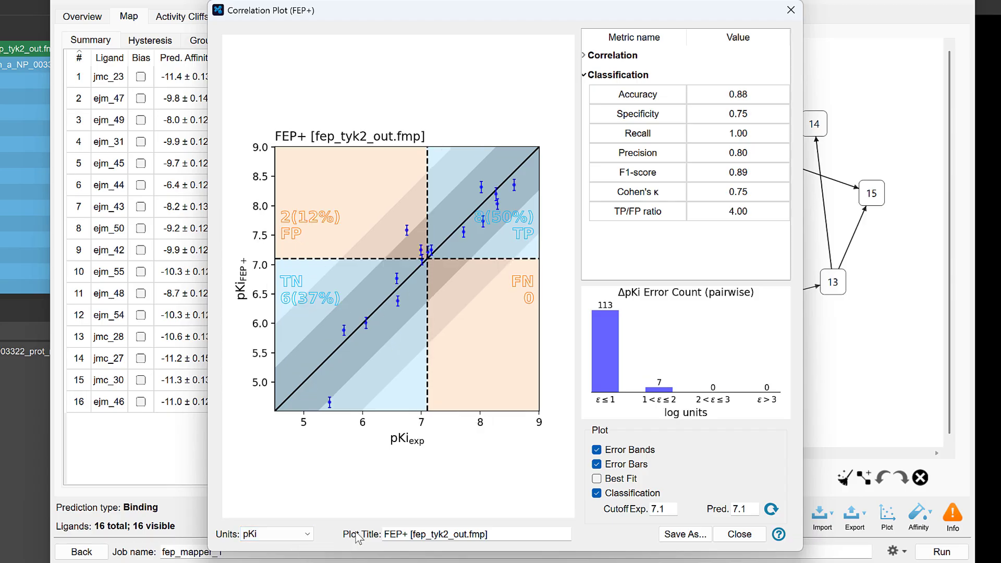
Step: Close the FEP+ correlation plot to show the FEP_Pose_Builder ligand pose in the binding site
{"action": "left_click", "coordinate": [738, 534]}
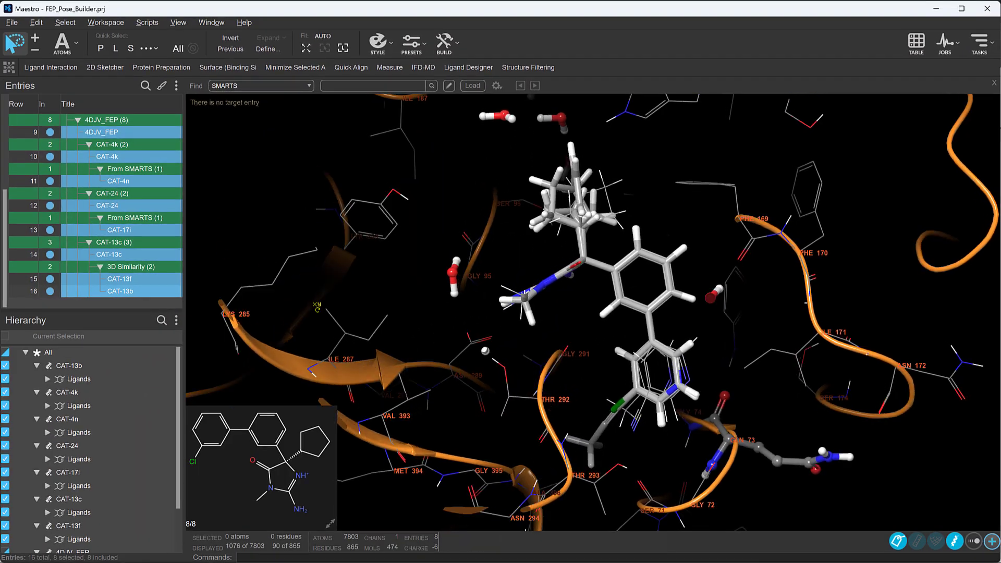